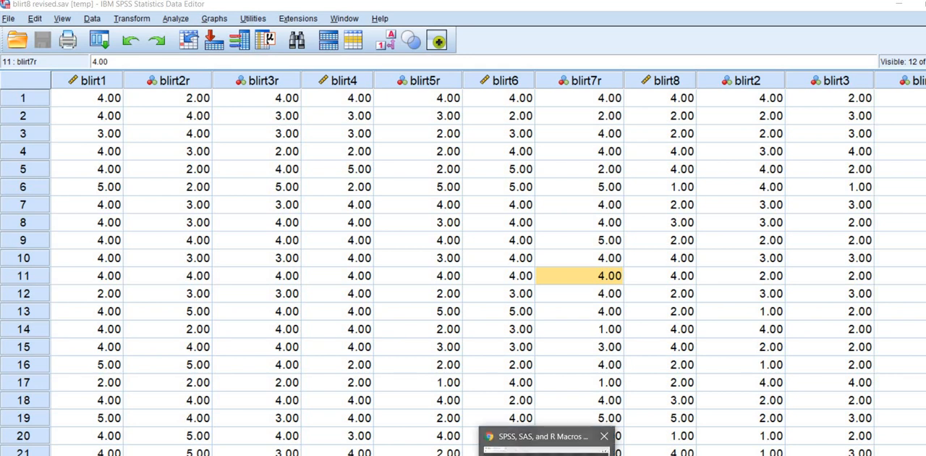
# Scroll the Hayes macros page to the OMEGA section and download omega.zip.
pyautogui.click(605, 435)
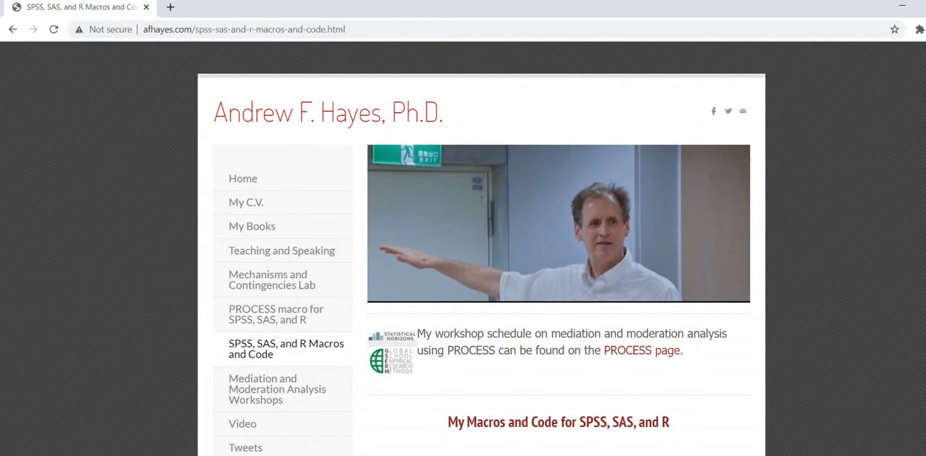
pyautogui.click(243, 29)
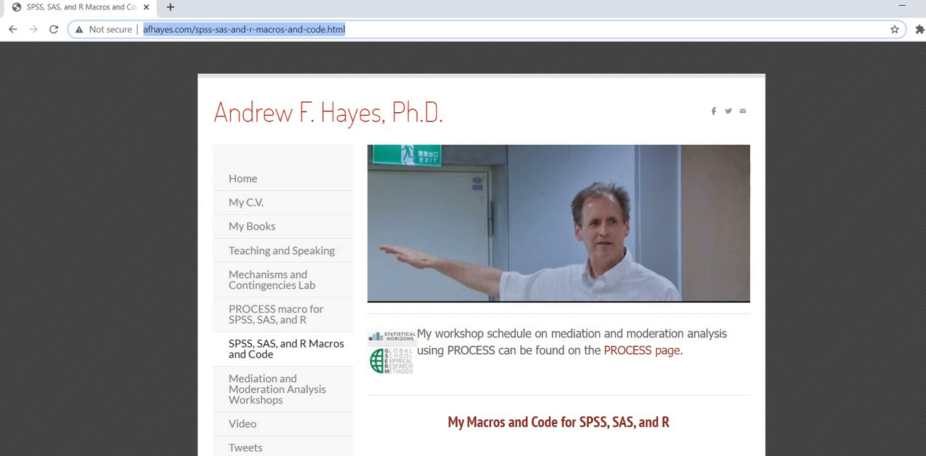
pyautogui.scroll(-3)
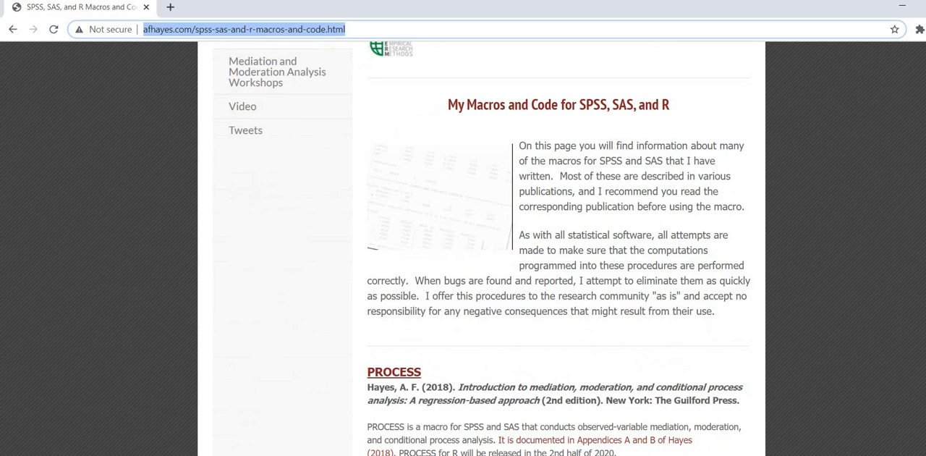
pyautogui.scroll(-3)
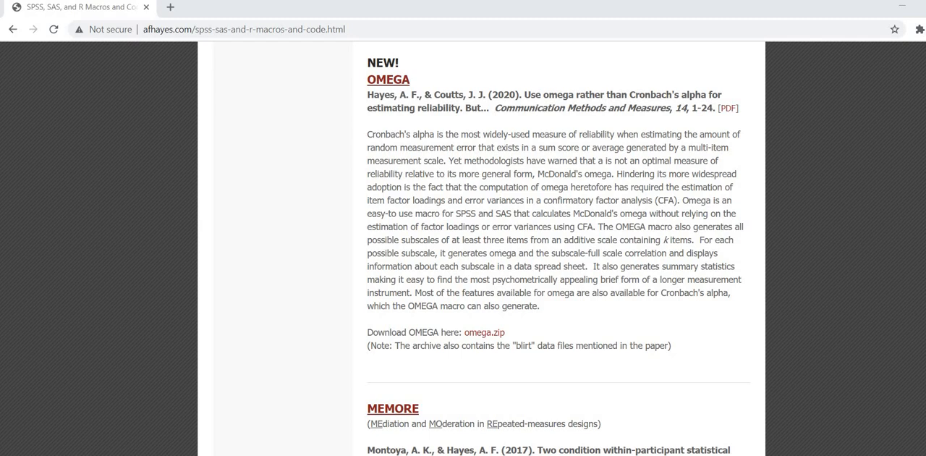
pyautogui.doubleClick(387, 78)
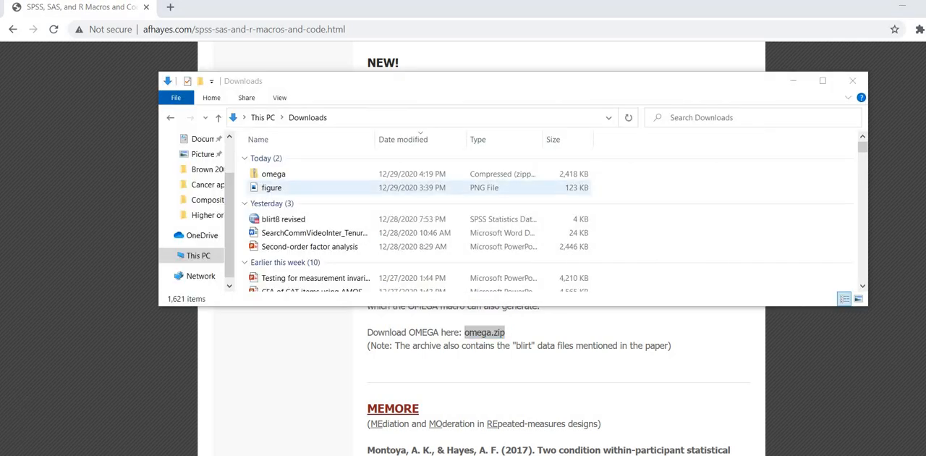
# Open the downloaded omega archive and browse its SAS file, blirt8 data file and in-press pdf.
pyautogui.click(274, 174)
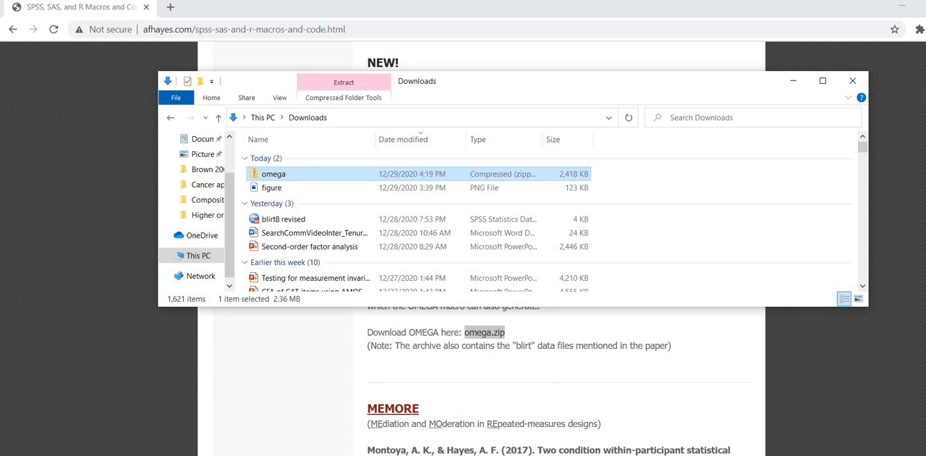
pyautogui.doubleClick(273, 173)
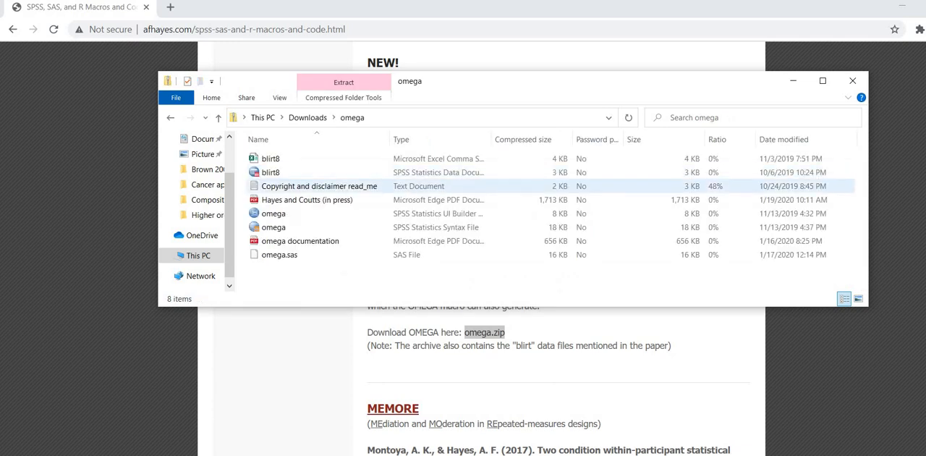
pyautogui.click(279, 255)
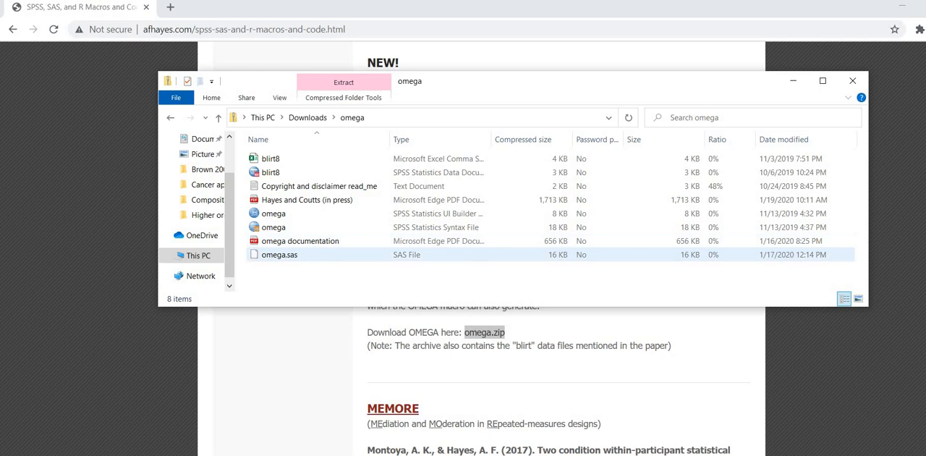
pyautogui.click(269, 172)
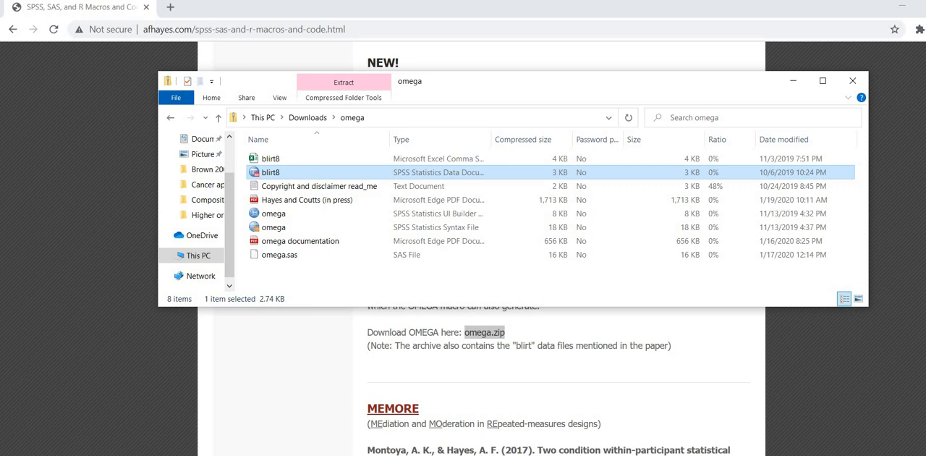
pyautogui.click(306, 200)
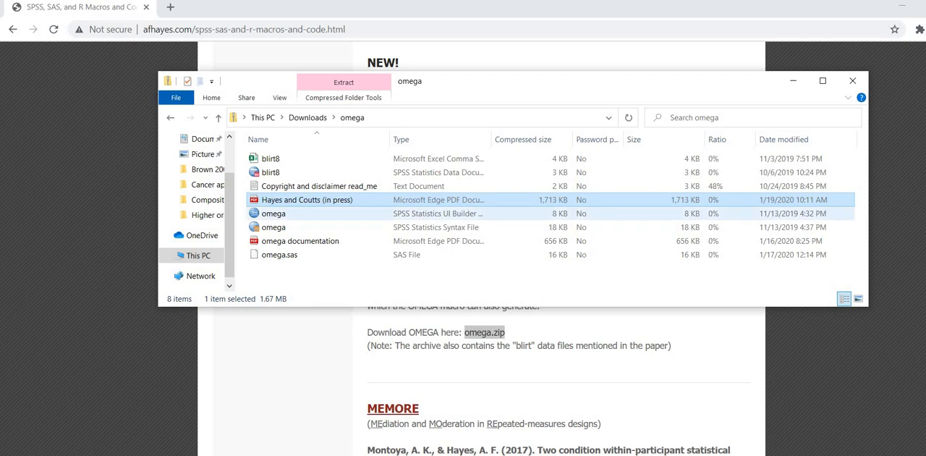
# Extract the omega SPSS UI Builder file from the archive into Downloads.
pyautogui.click(274, 213)
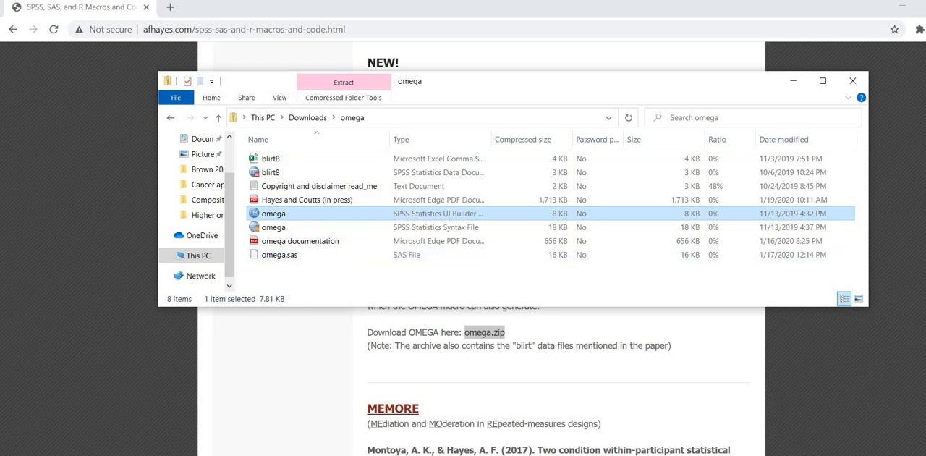
pyautogui.click(307, 118)
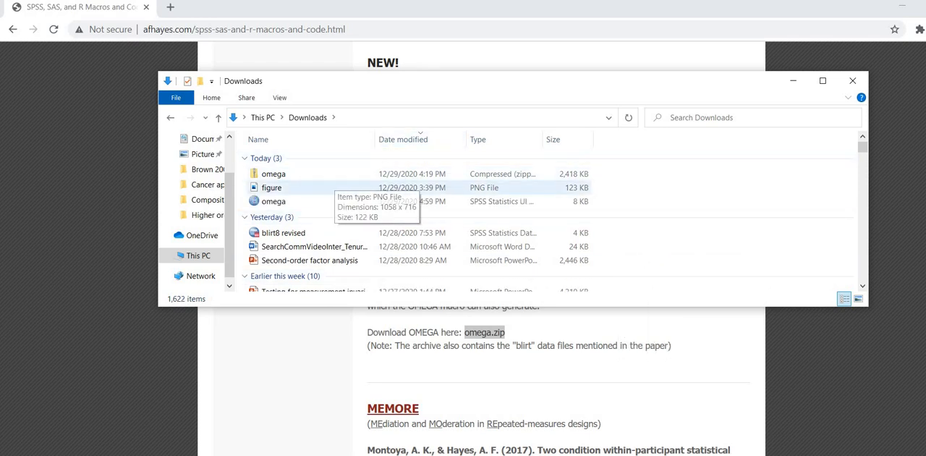
pyautogui.click(274, 201)
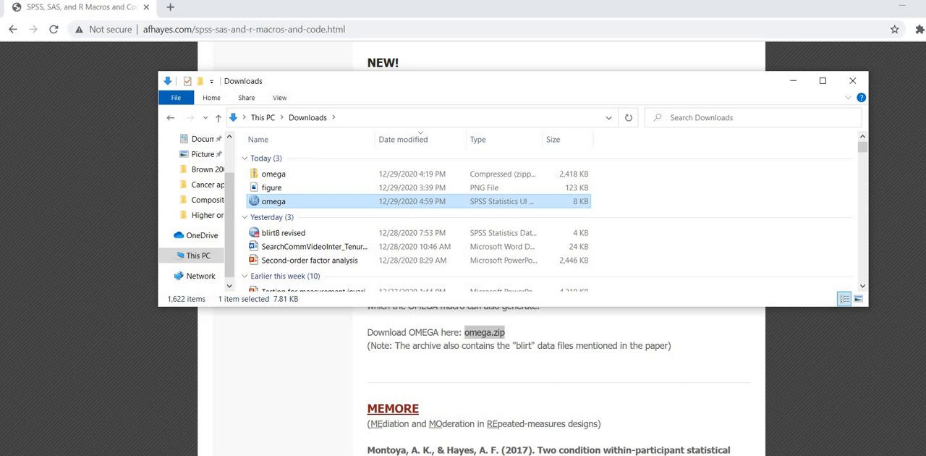
pyautogui.moveTo(272, 188)
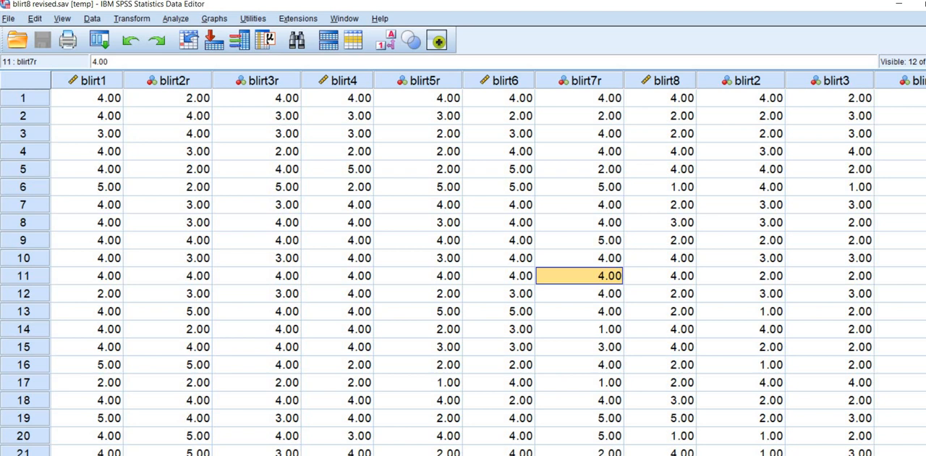
pyautogui.moveTo(173, 46)
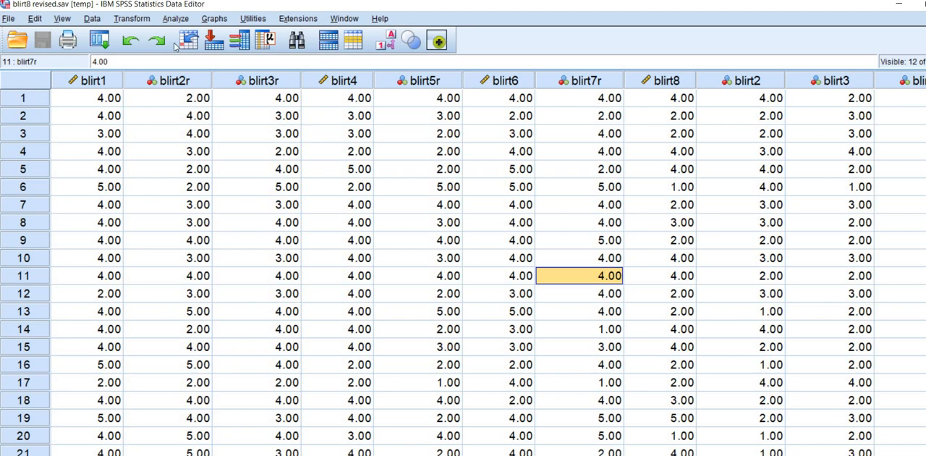
pyautogui.moveTo(177, 18)
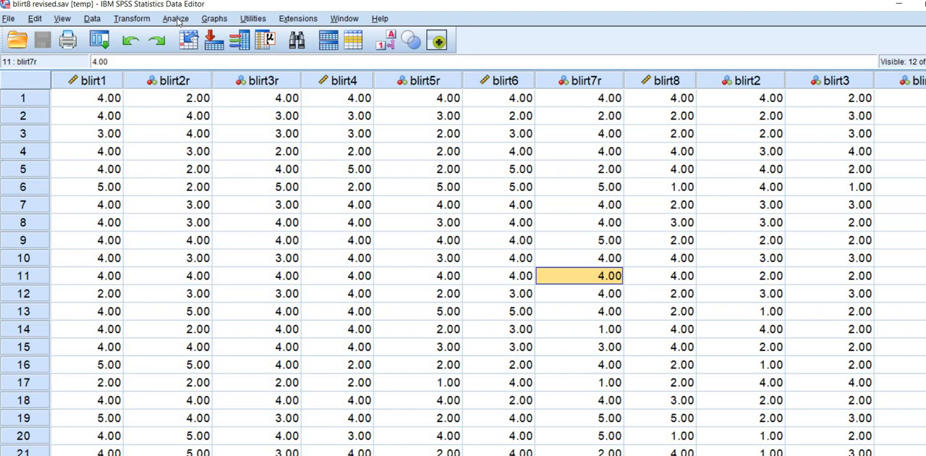
pyautogui.click(175, 17)
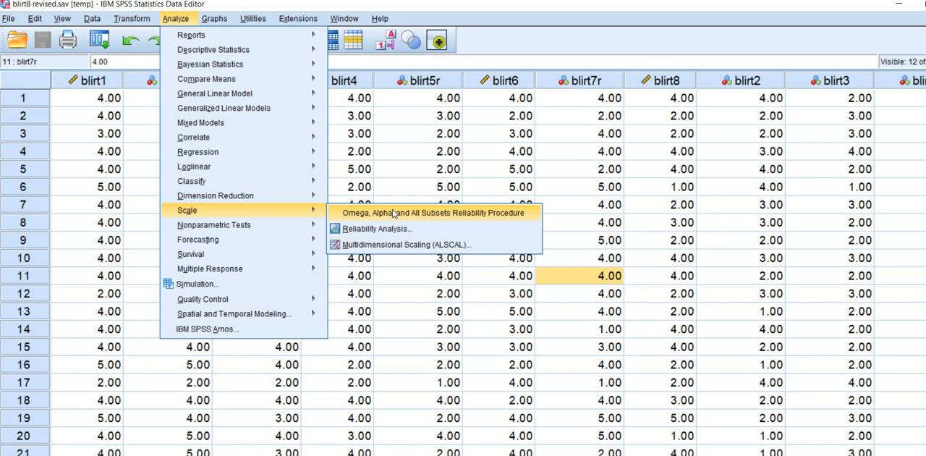
pyautogui.moveTo(354, 229)
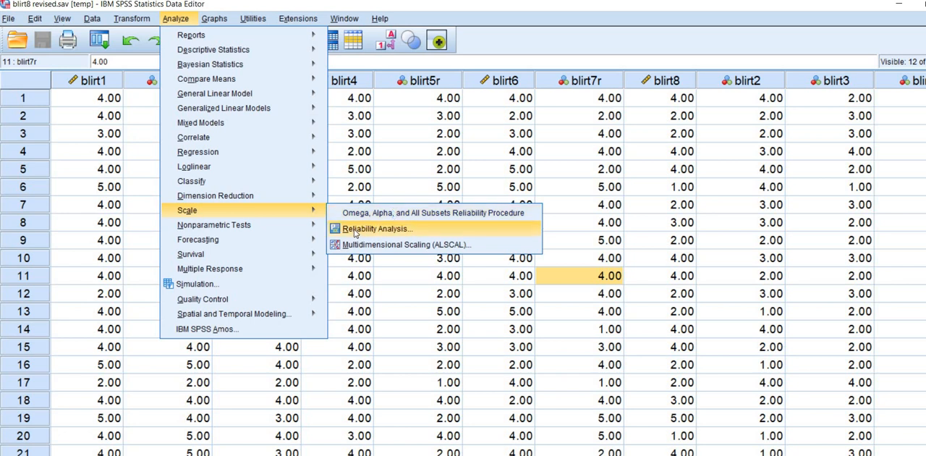
pyautogui.moveTo(396, 228)
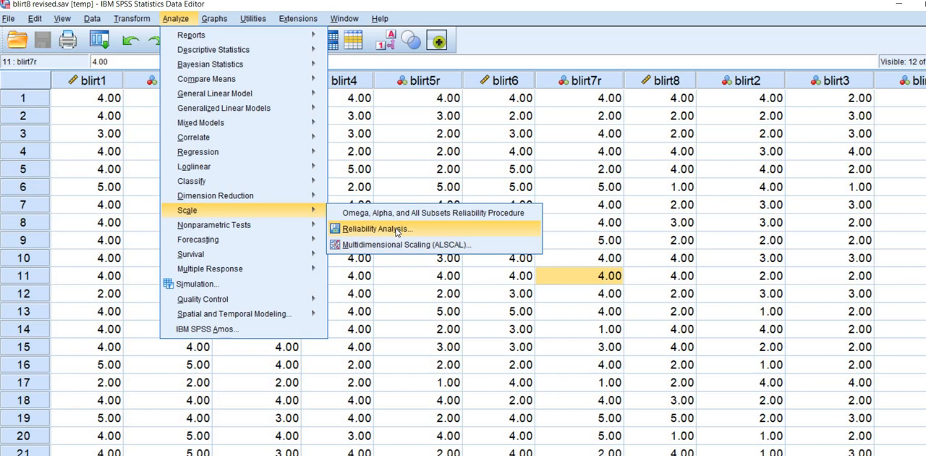
pyautogui.moveTo(505, 47)
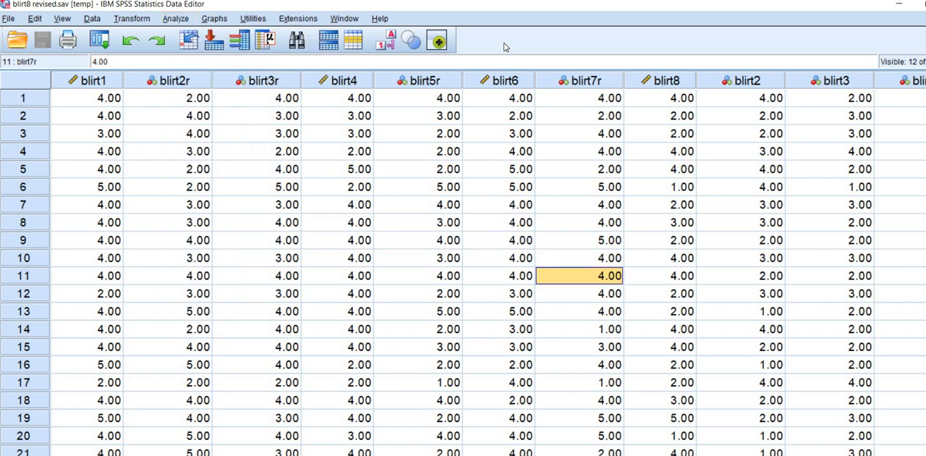
pyautogui.moveTo(298, 17)
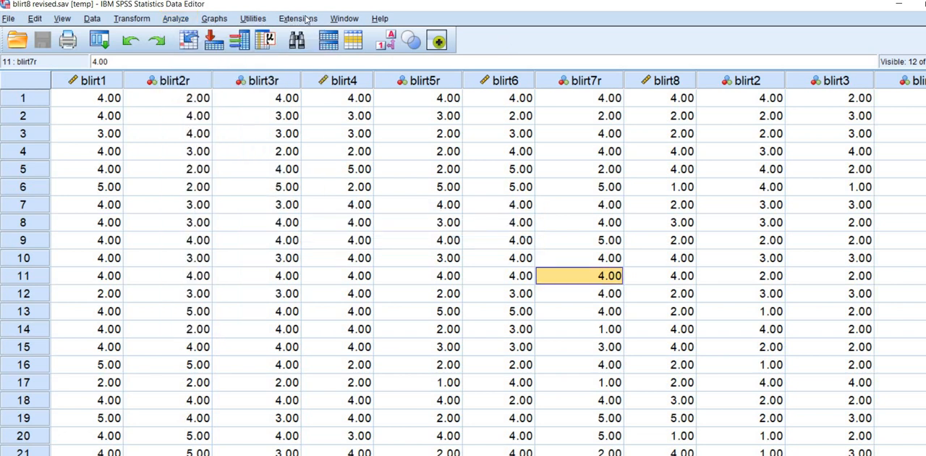
# Install the omega dialog specification via Extensions, overwriting the existing version and dismissing the confirmation.
pyautogui.click(298, 17)
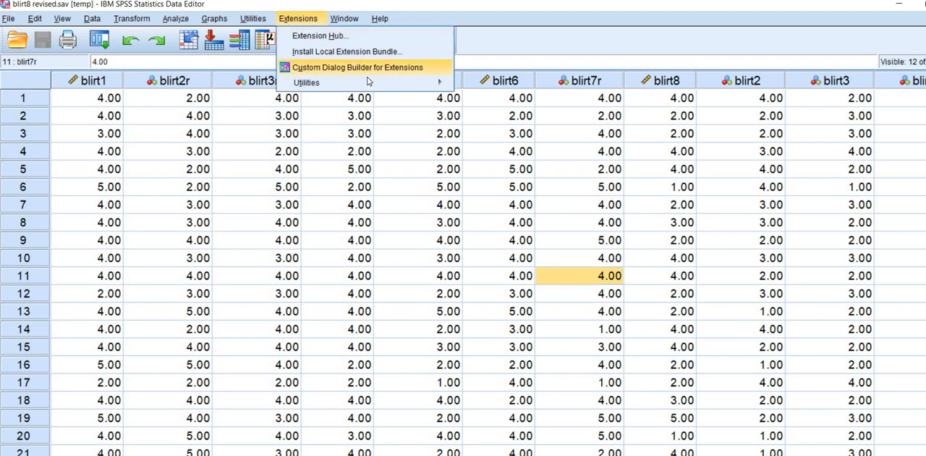
pyautogui.moveTo(307, 81)
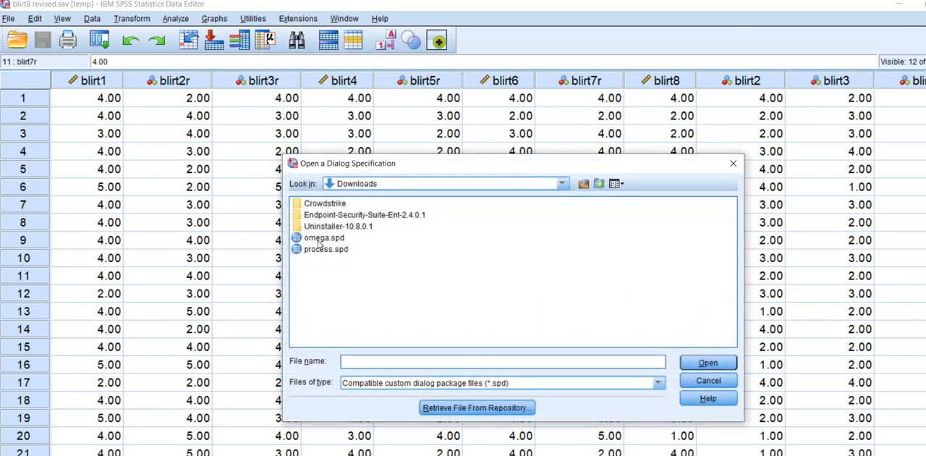
pyautogui.click(324, 238)
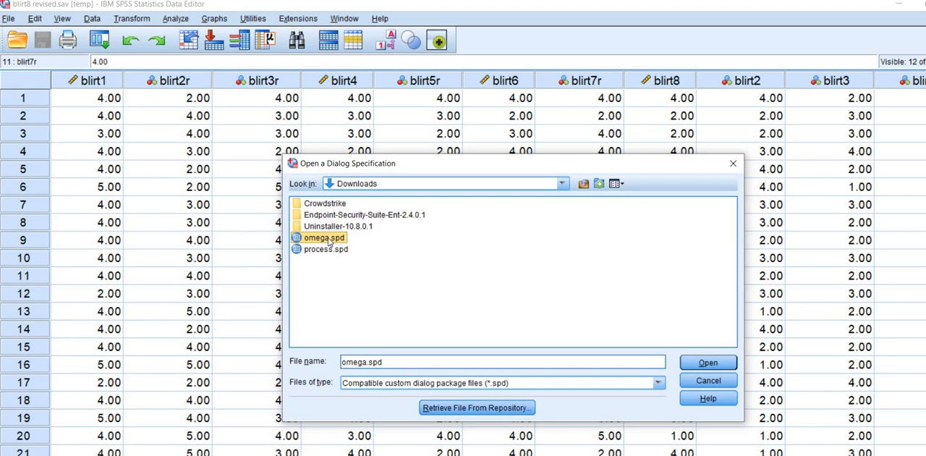
pyautogui.moveTo(397, 237)
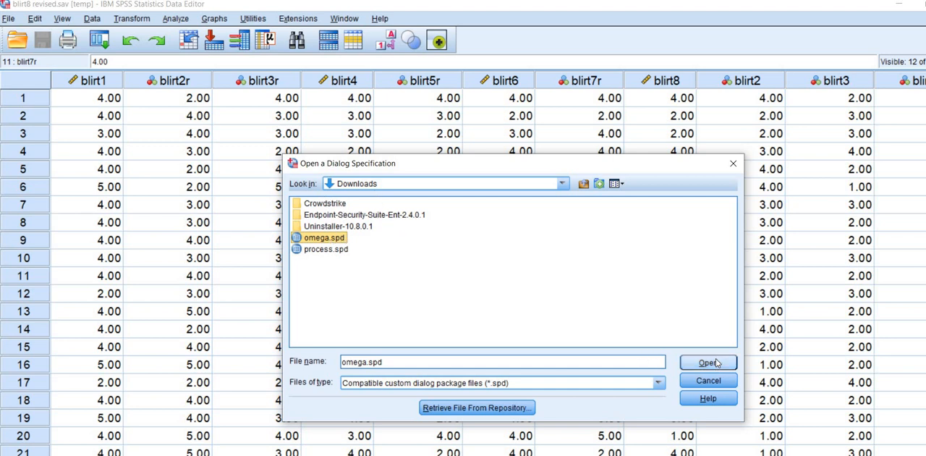
pyautogui.click(708, 362)
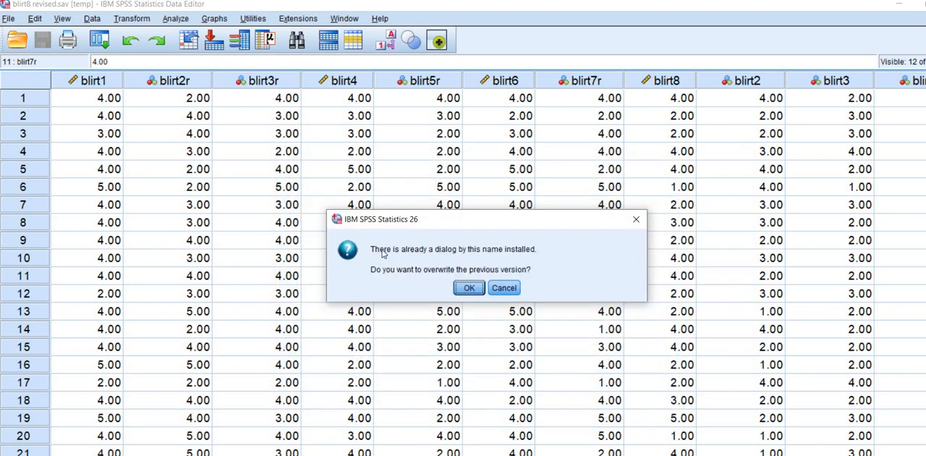
pyautogui.moveTo(499, 262)
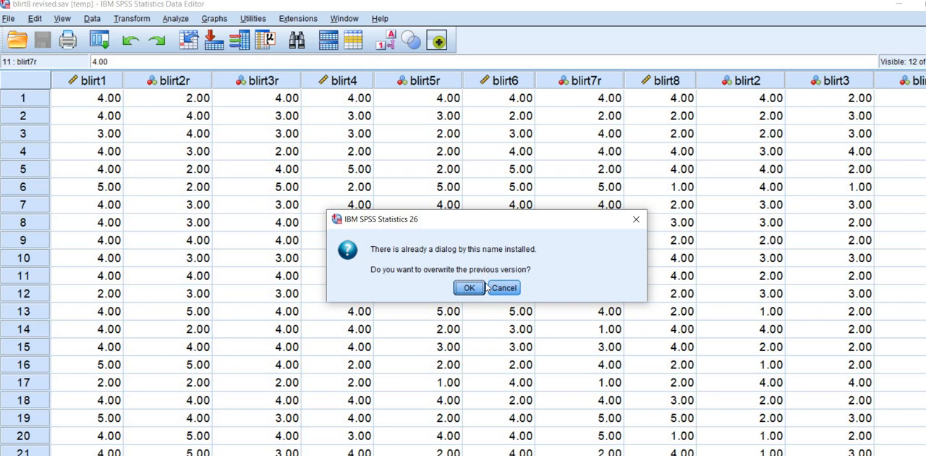
pyautogui.click(469, 287)
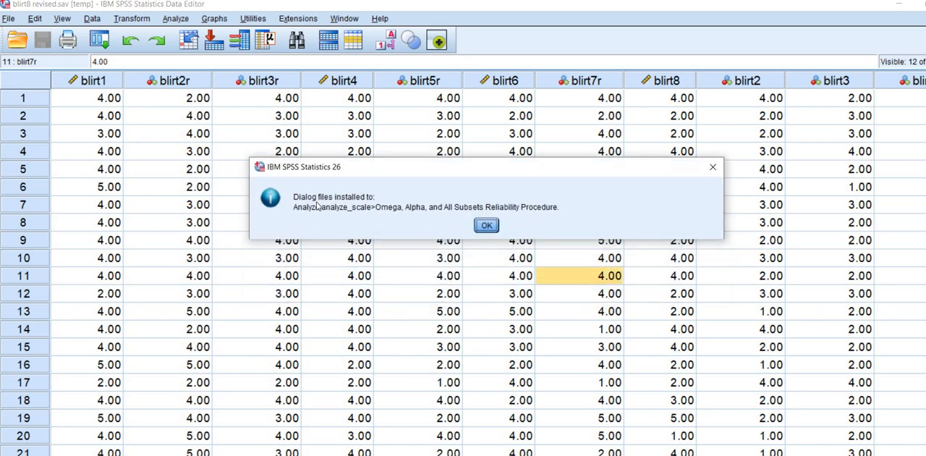
pyautogui.moveTo(350, 223)
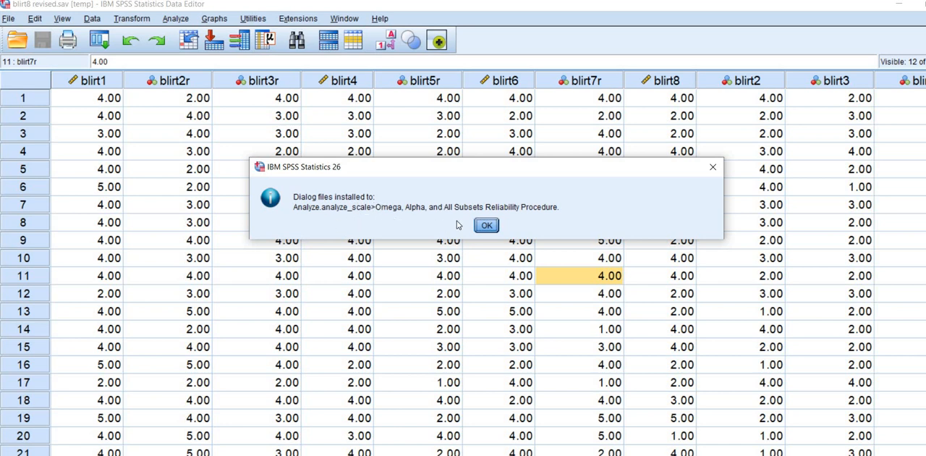
pyautogui.moveTo(425, 220)
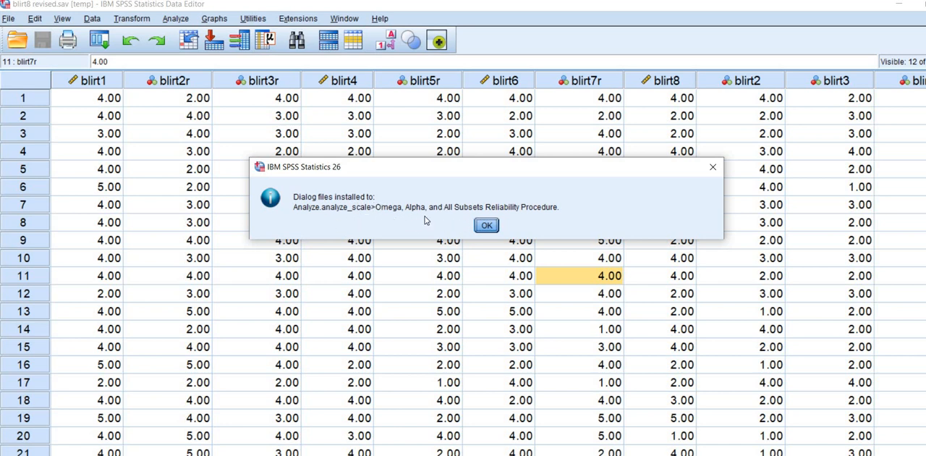
pyautogui.moveTo(310, 211)
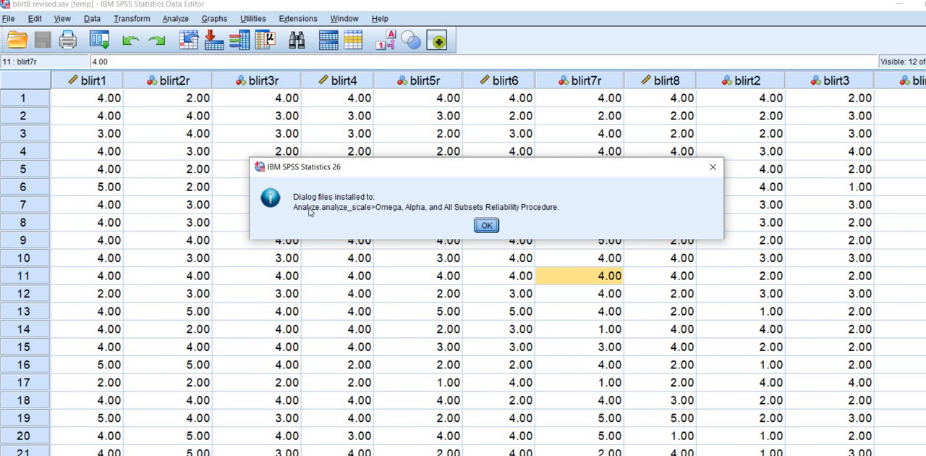
pyautogui.moveTo(387, 220)
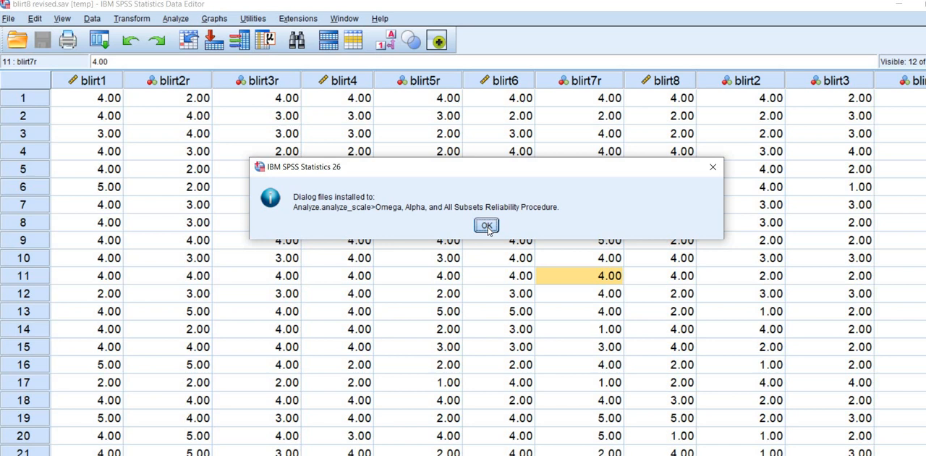
pyautogui.click(486, 226)
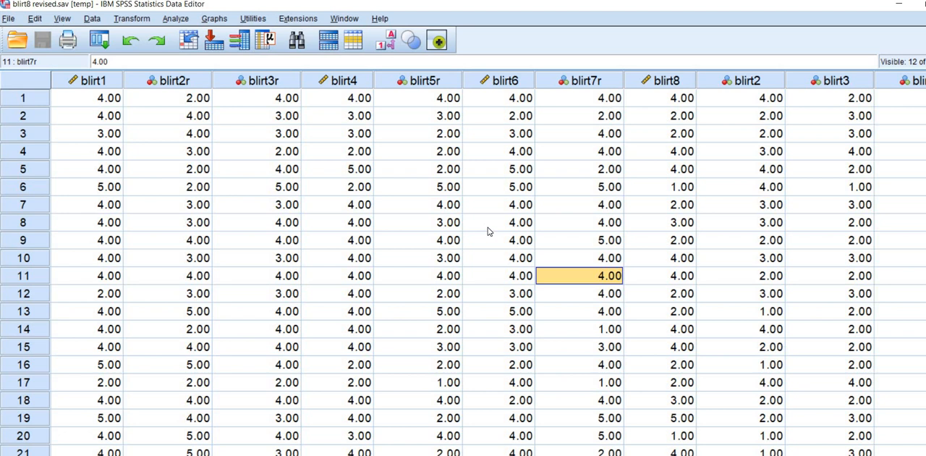
pyautogui.moveTo(235, 176)
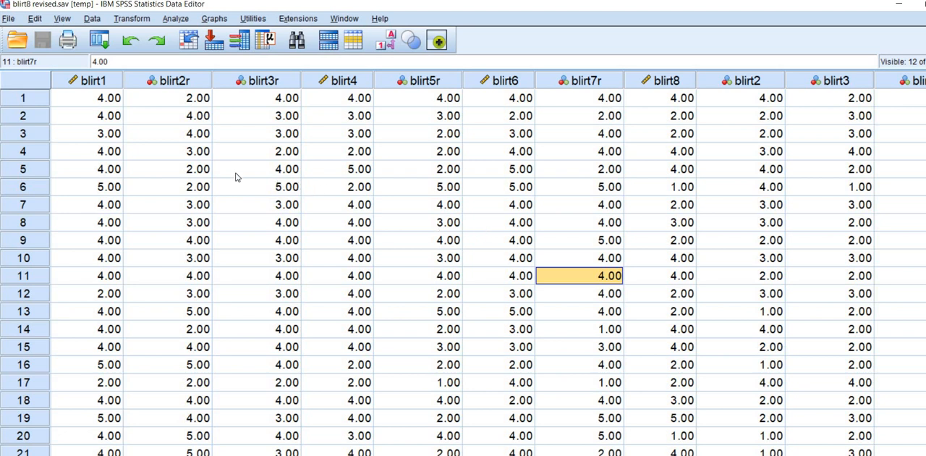
pyautogui.moveTo(118, 89)
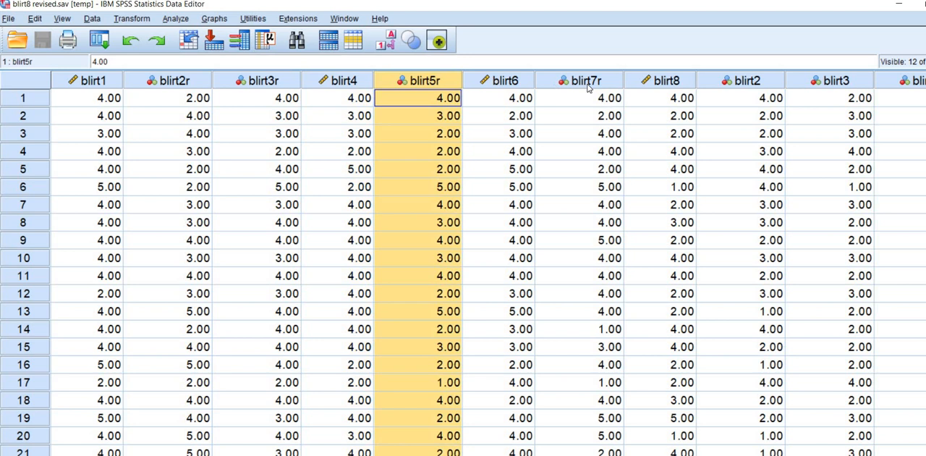
pyautogui.click(666, 81)
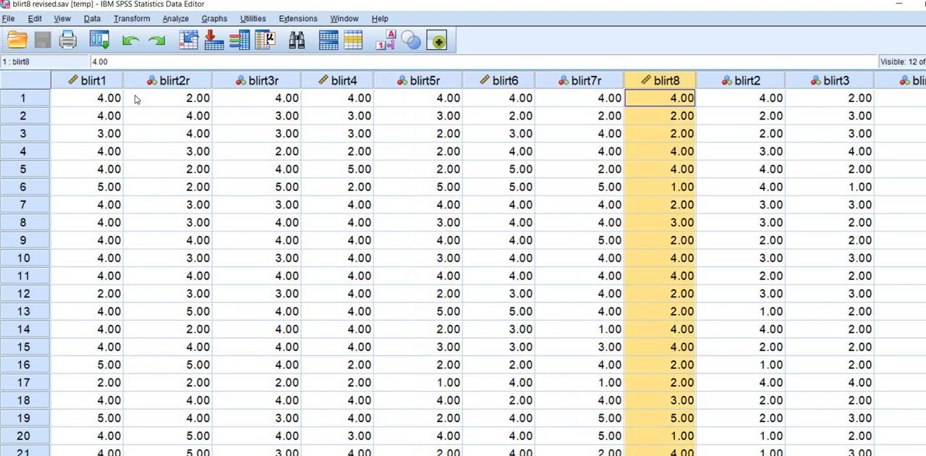
pyautogui.moveTo(412, 124)
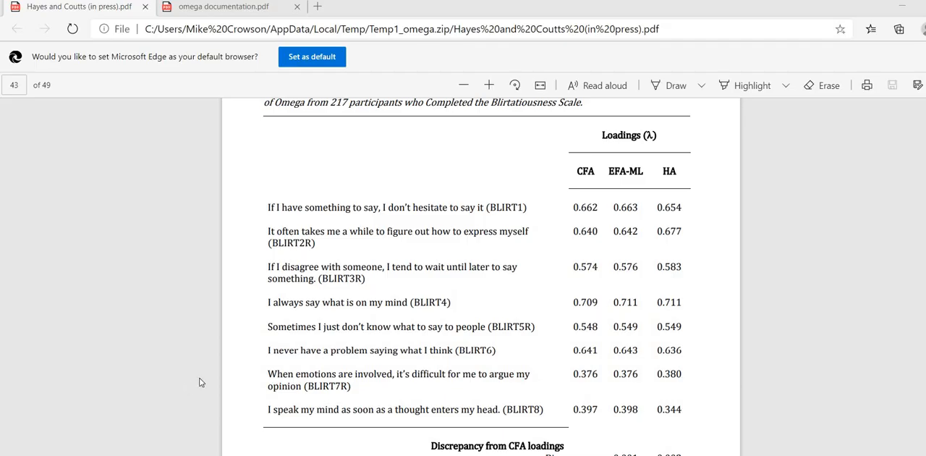
pyautogui.moveTo(212, 374)
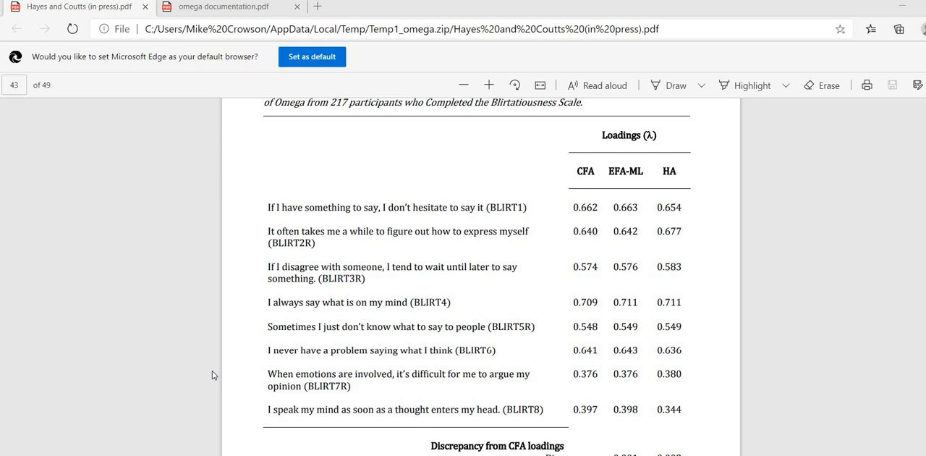
pyautogui.moveTo(404, 269)
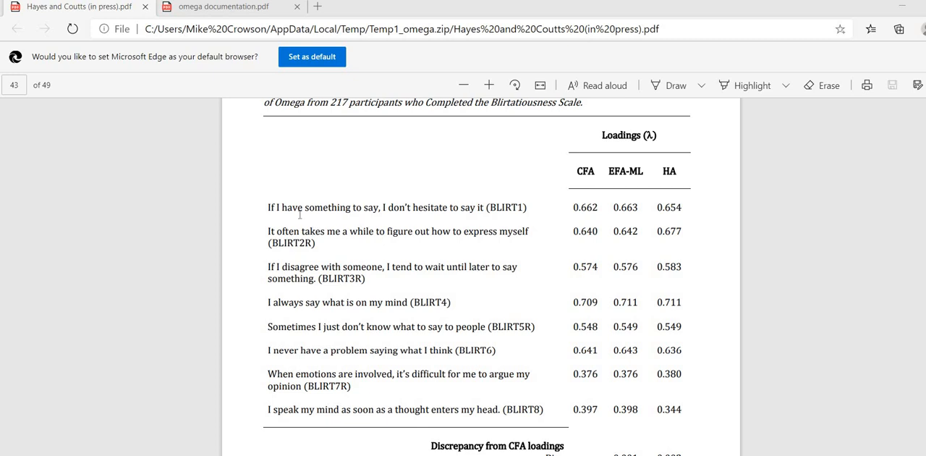
pyautogui.scroll(3)
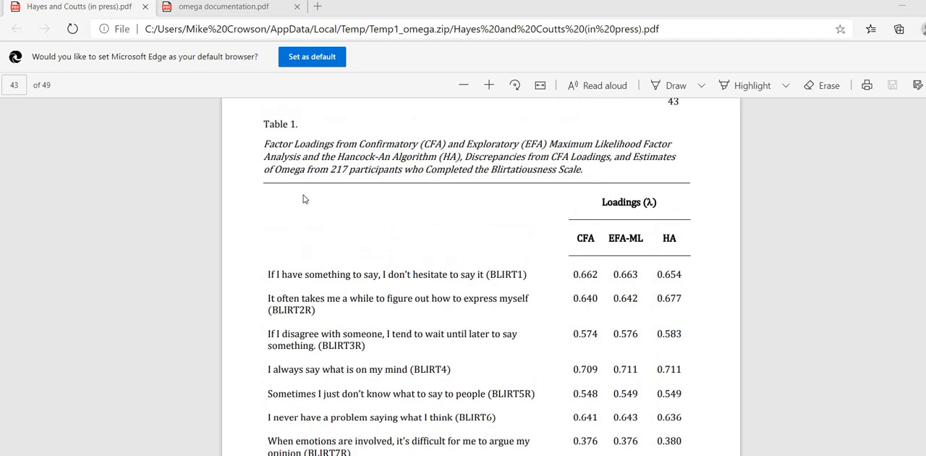
pyautogui.scroll(-3)
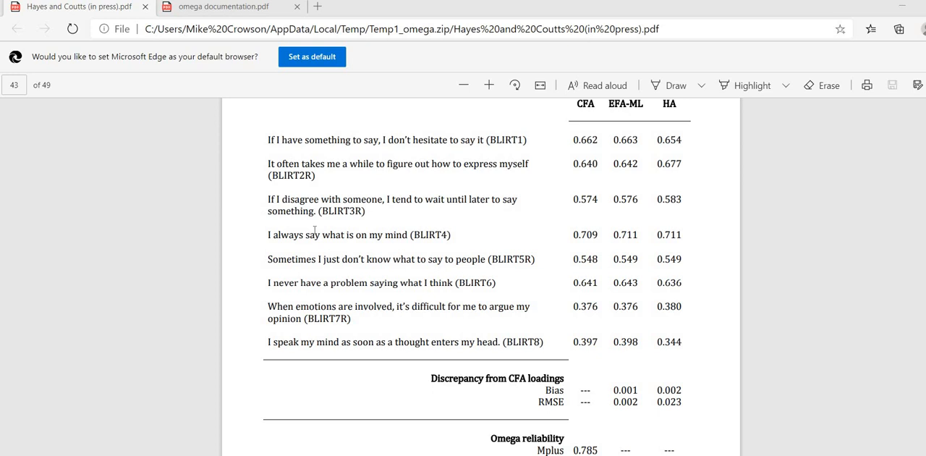
pyautogui.moveTo(211, 168)
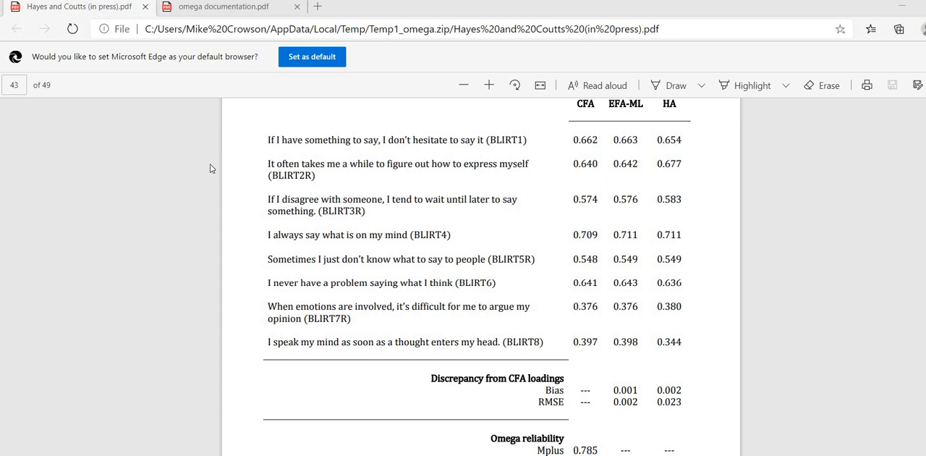
pyautogui.moveTo(266, 139)
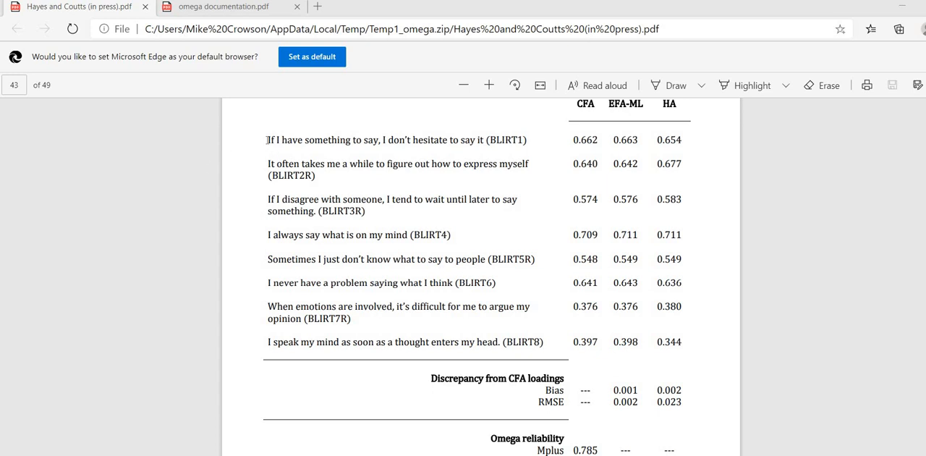
pyautogui.doubleClick(278, 139)
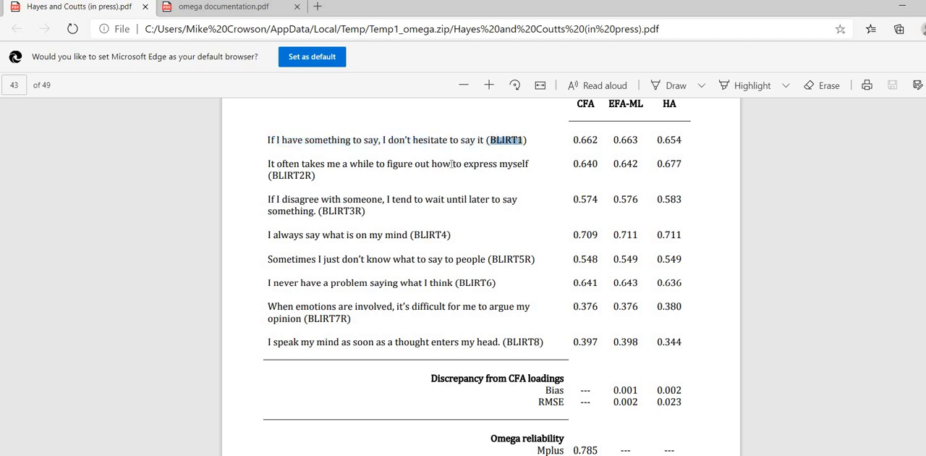
pyautogui.moveTo(251, 173)
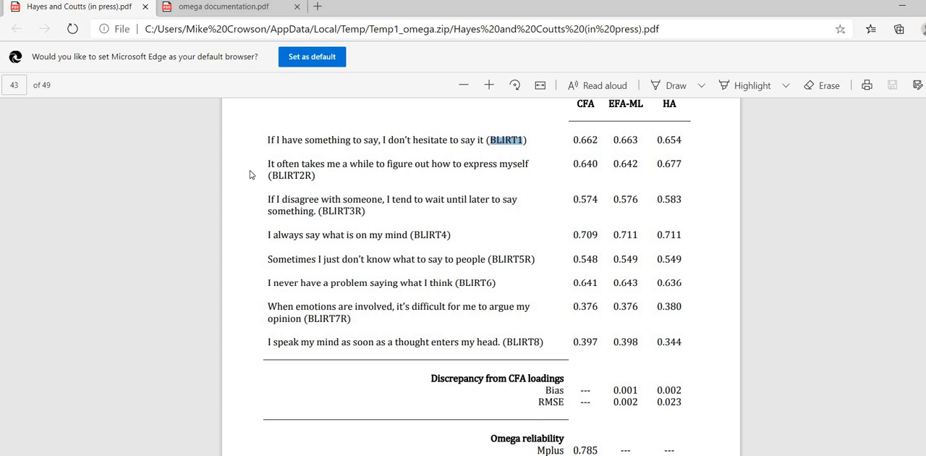
pyautogui.moveTo(262, 168)
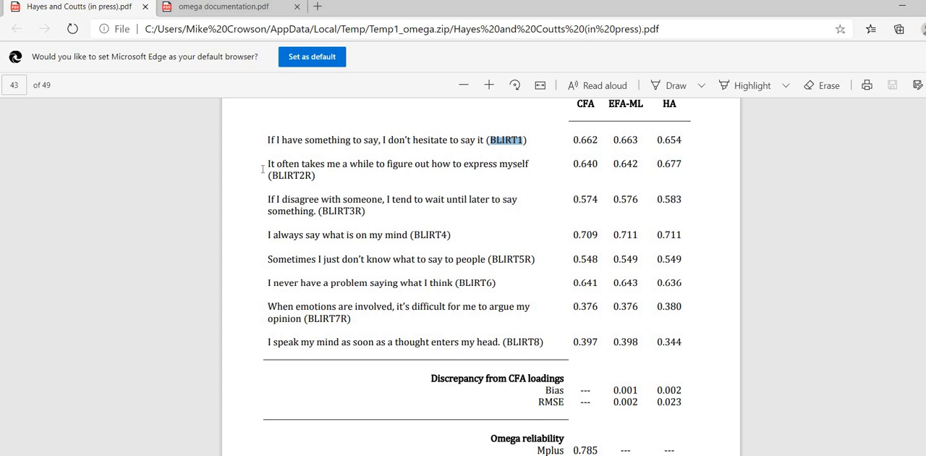
pyautogui.moveTo(266, 165)
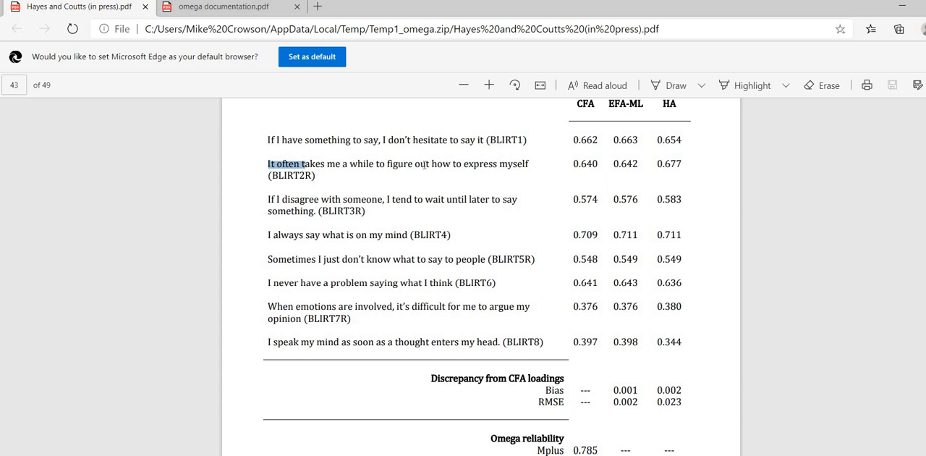
pyautogui.moveTo(304, 162); pyautogui.dragTo(528, 162)
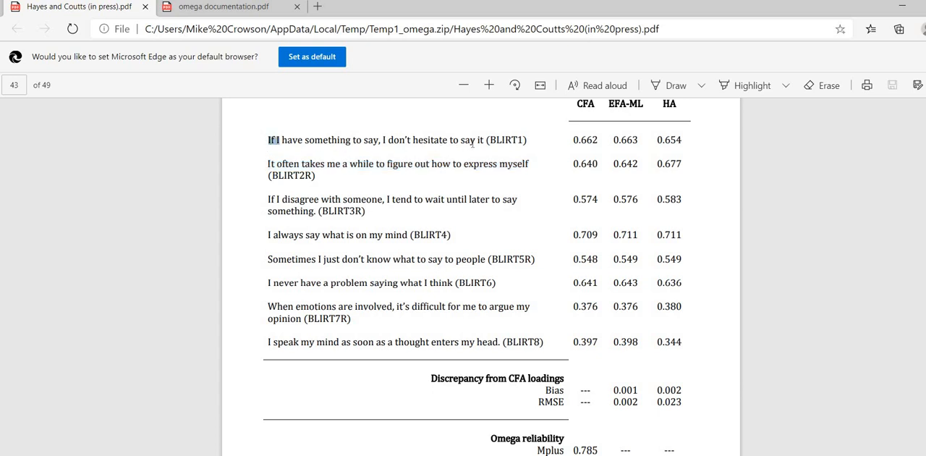
pyautogui.moveTo(269, 139); pyautogui.dragTo(485, 139)
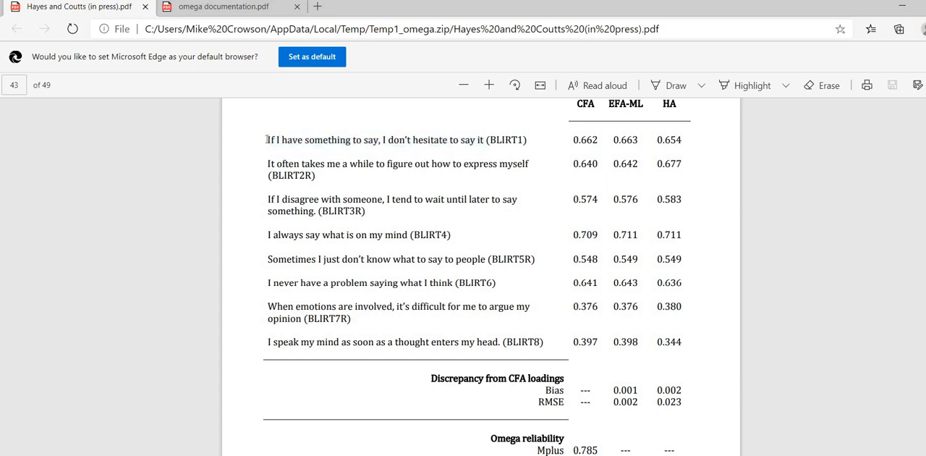
pyautogui.moveTo(266, 139); pyautogui.dragTo(485, 139)
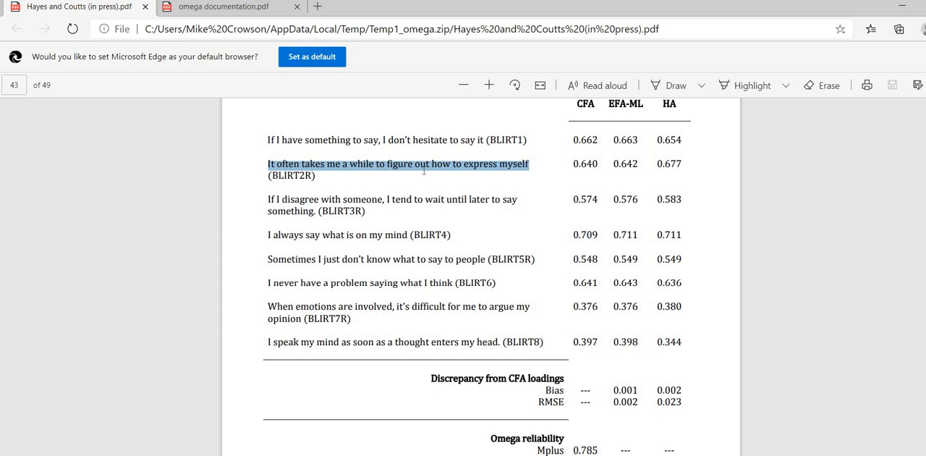
pyautogui.moveTo(445, 181)
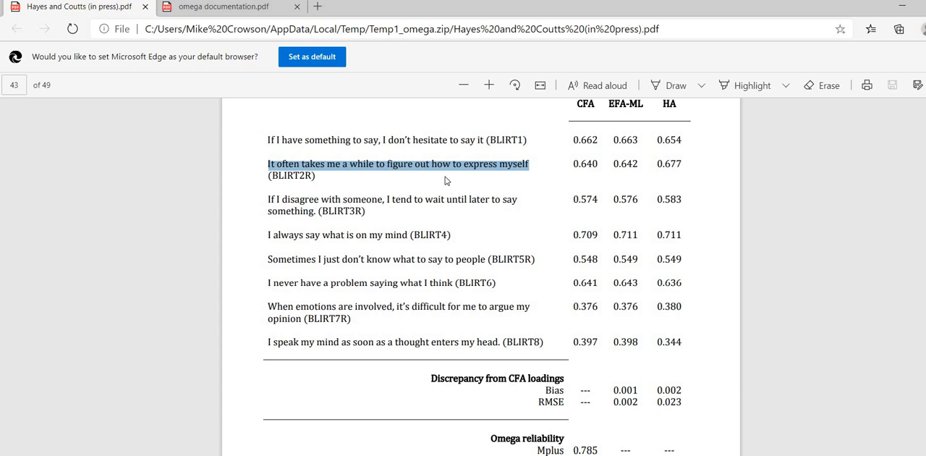
pyautogui.moveTo(267, 136)
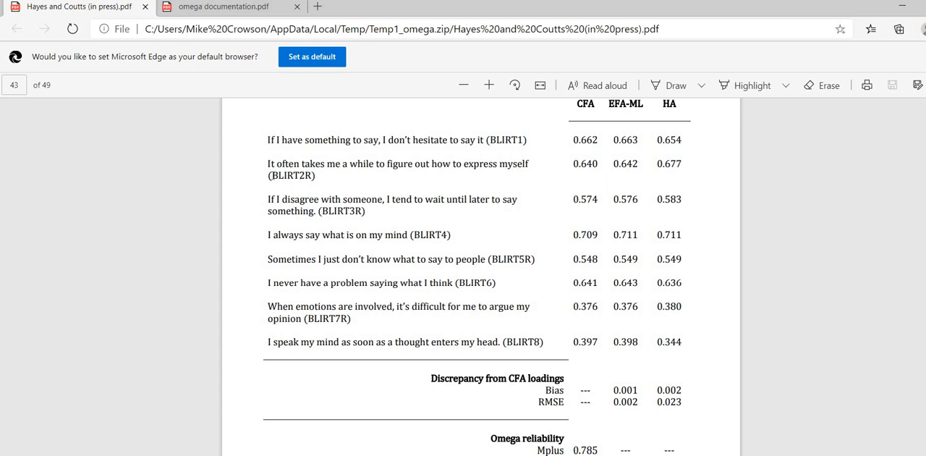
pyautogui.doubleClick(288, 177)
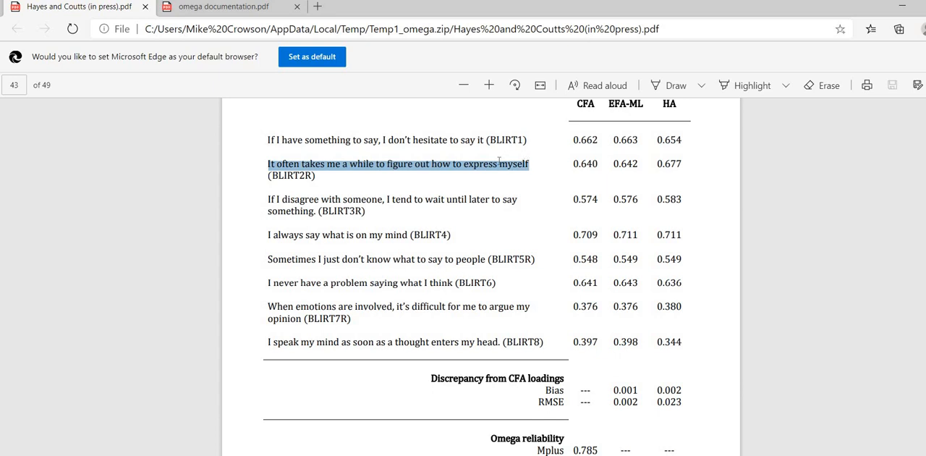
pyautogui.moveTo(347, 181)
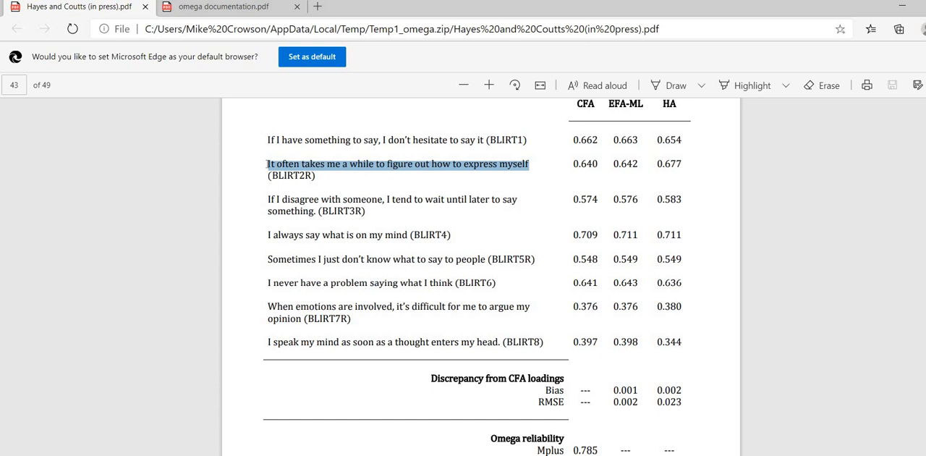
pyautogui.click(315, 177)
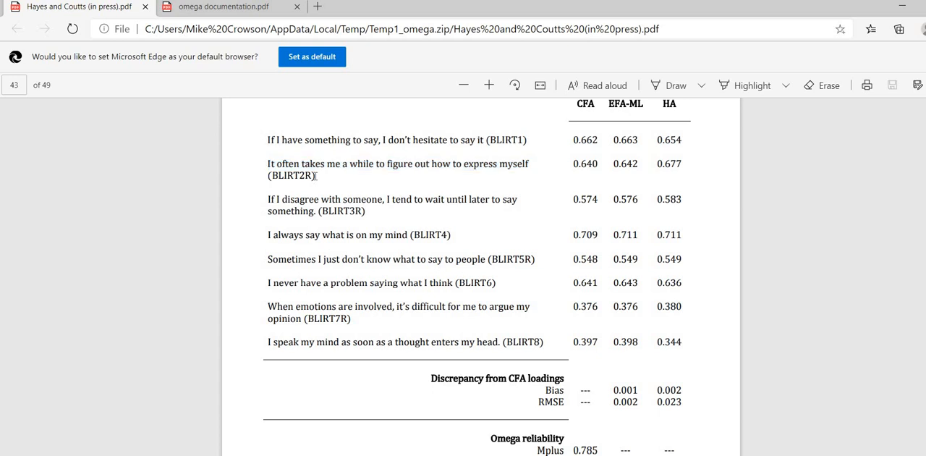
pyautogui.doubleClick(291, 177)
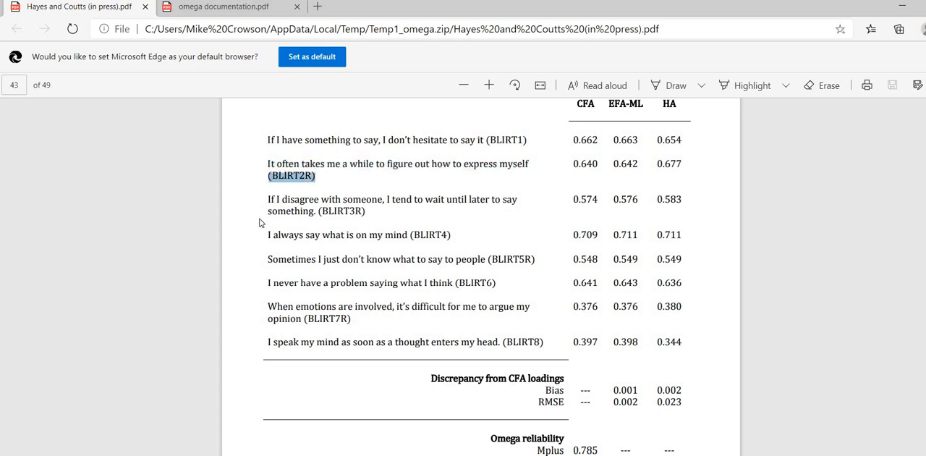
pyautogui.doubleClick(326, 199)
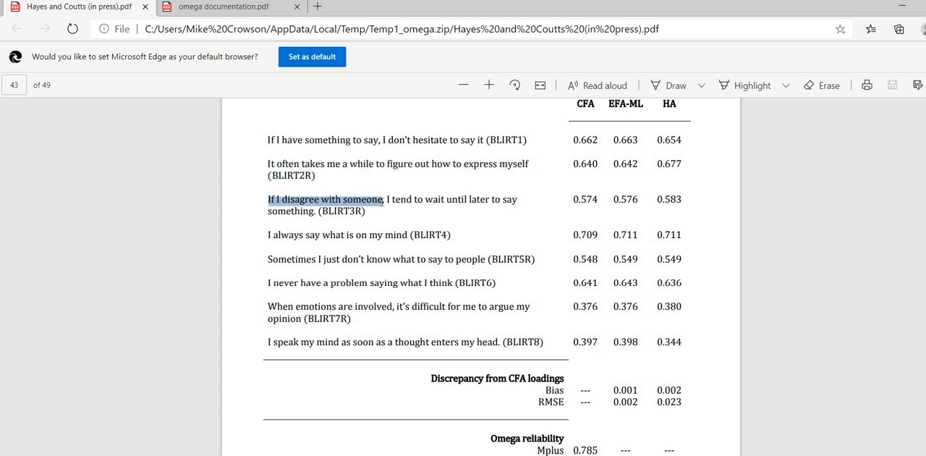
pyautogui.moveTo(384, 200); pyautogui.dragTo(312, 212)
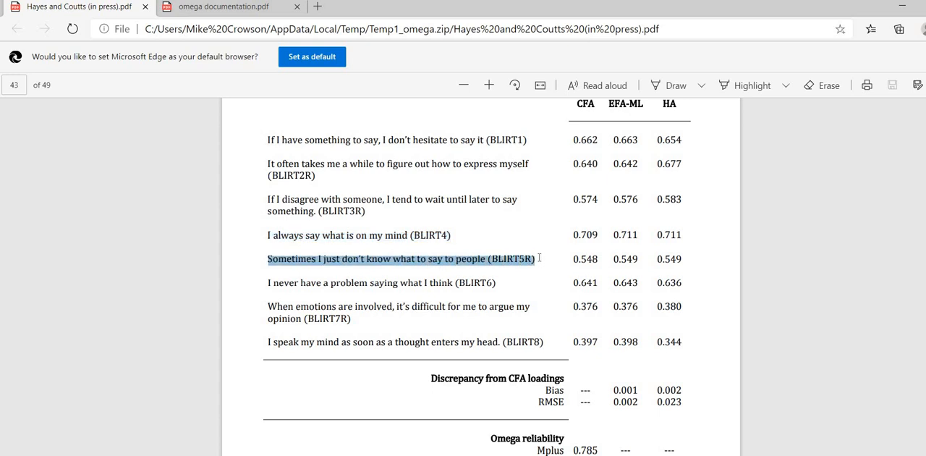
pyautogui.moveTo(425, 289)
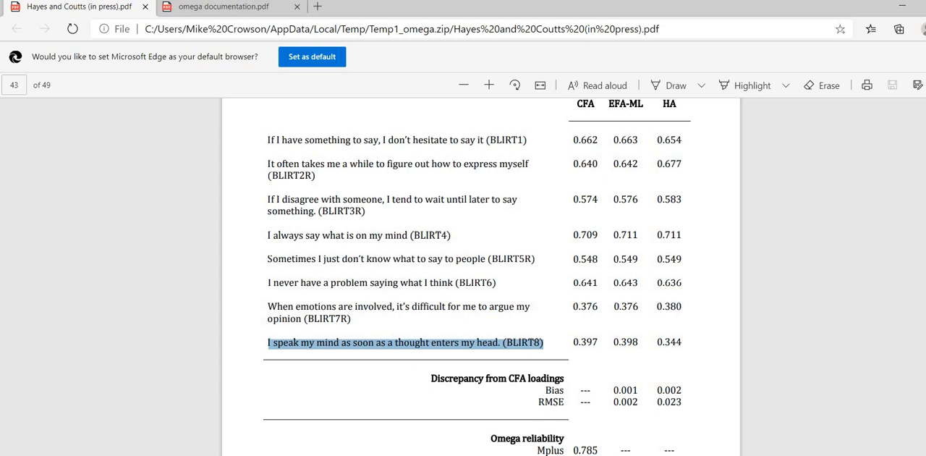
pyautogui.moveTo(3, 442)
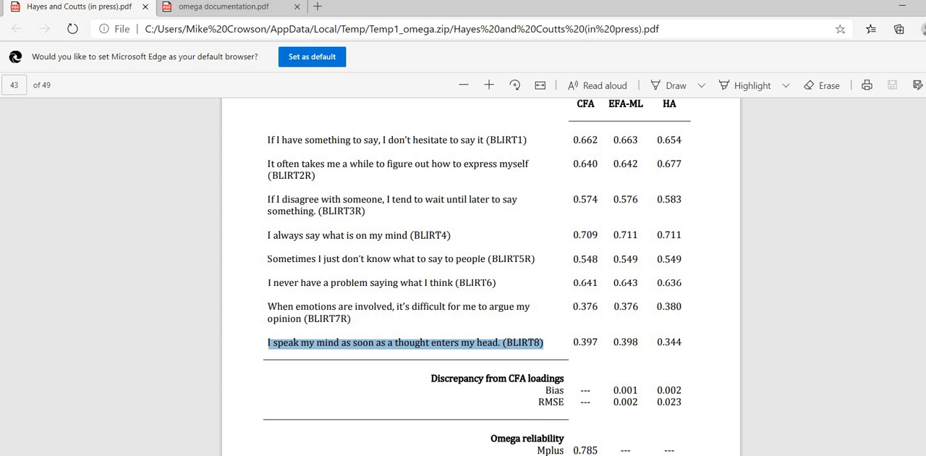
pyautogui.moveTo(233, 287)
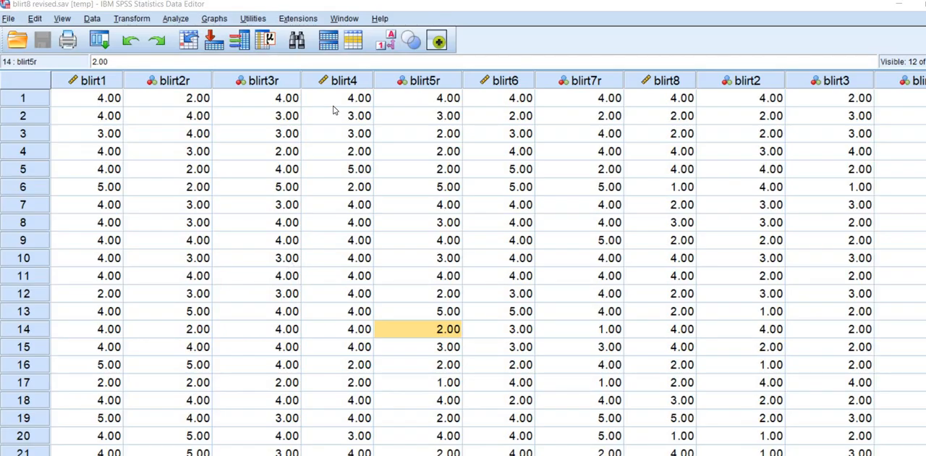
pyautogui.moveTo(176, 28)
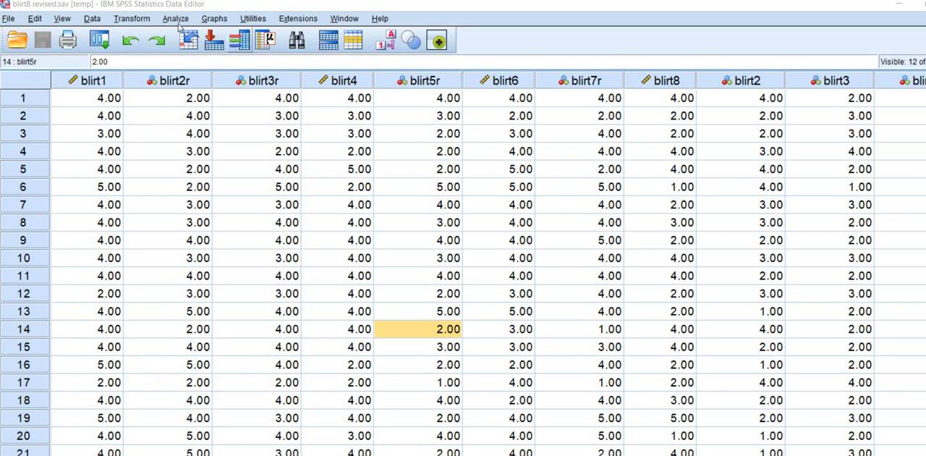
# Start the Omega, Alpha, and All Subsets Reliability Procedure from Analyze > Scale.
pyautogui.click(175, 17)
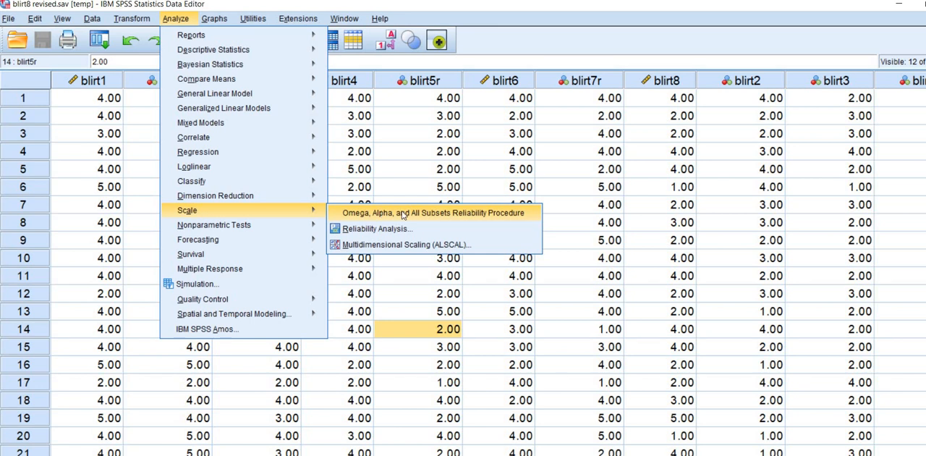
pyautogui.moveTo(413, 214)
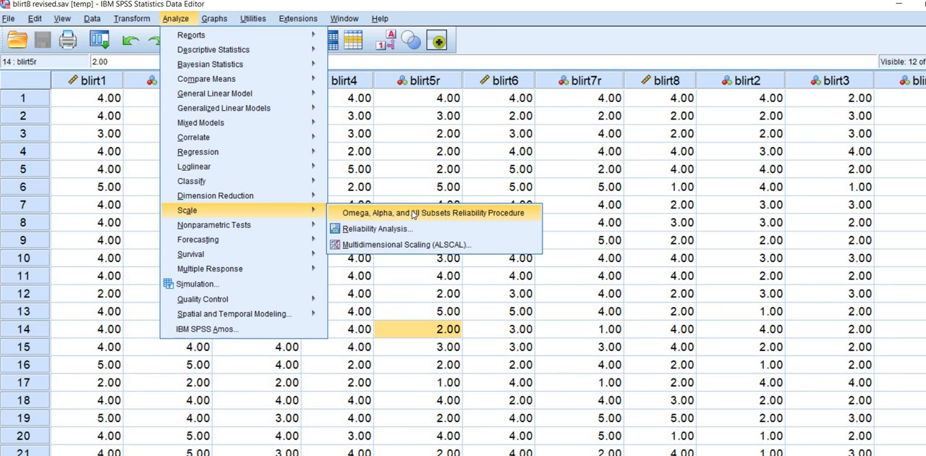
pyautogui.click(432, 211)
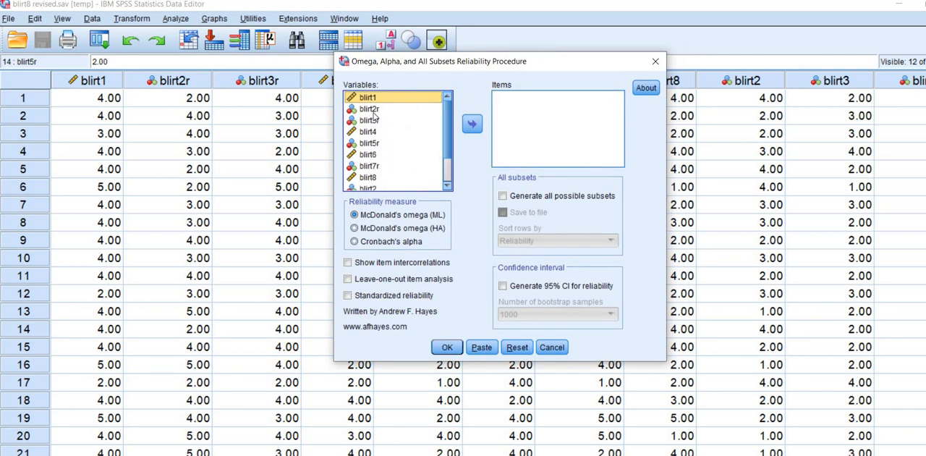
pyautogui.moveTo(452, 142)
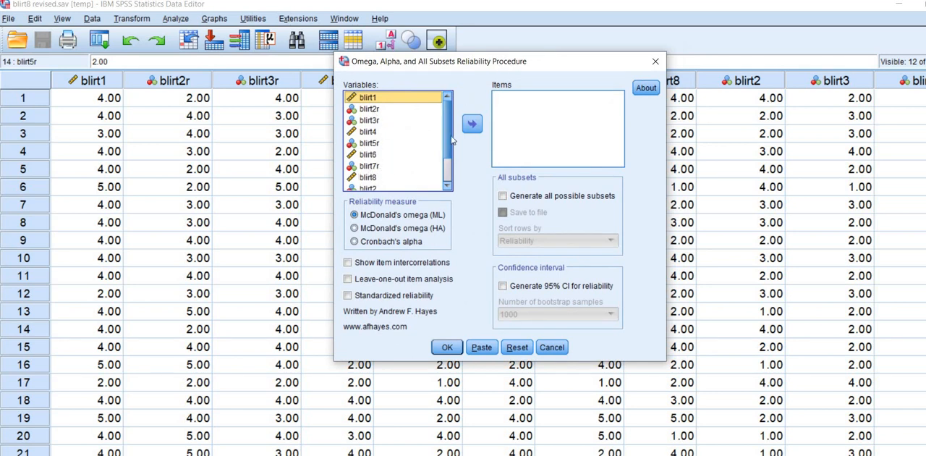
# Run McDonald's omega (ML) on blirt1, blirt2r, blirt3r, blirt4, blirt5r, blirt6, blirt7r, blirt8.
pyautogui.click(472, 123)
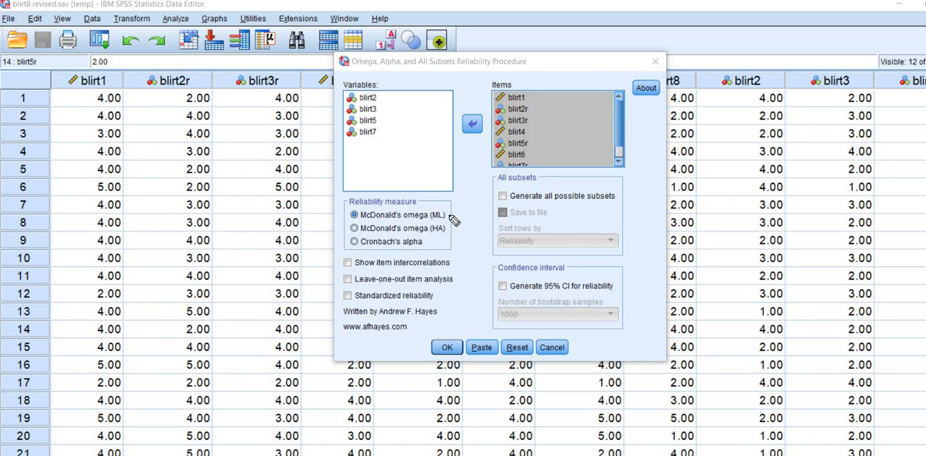
pyautogui.moveTo(463, 214)
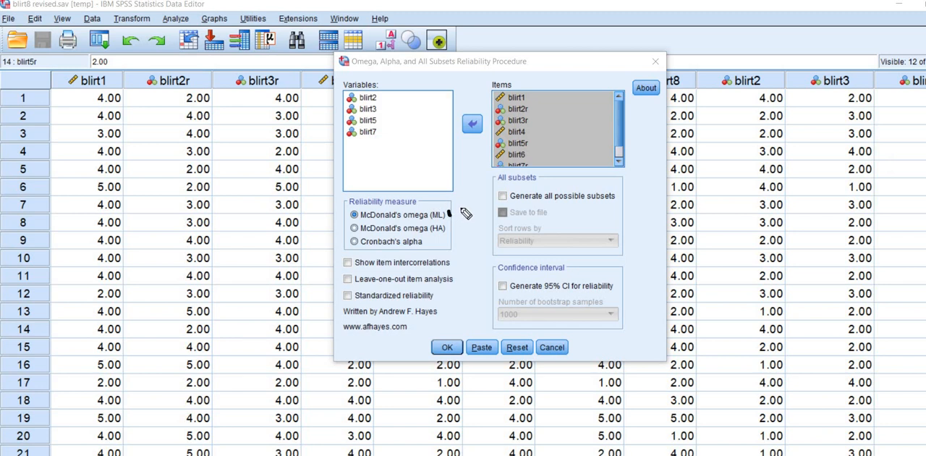
pyautogui.moveTo(390, 236)
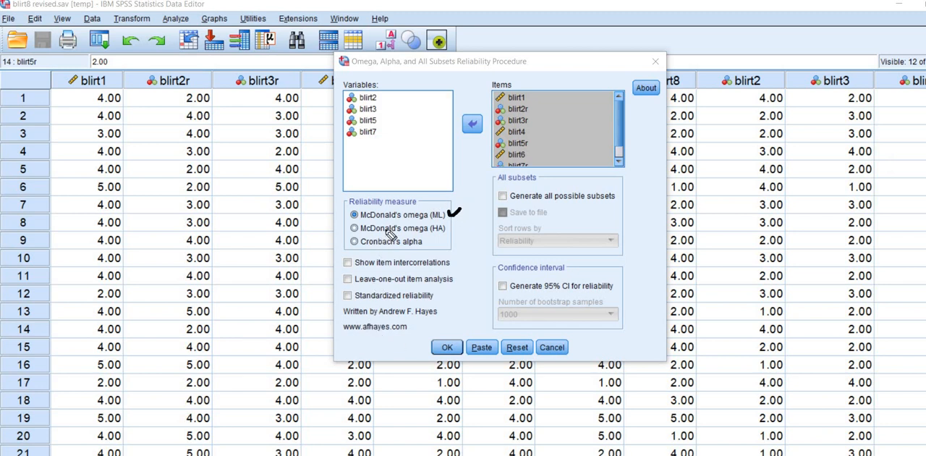
pyautogui.moveTo(441, 226)
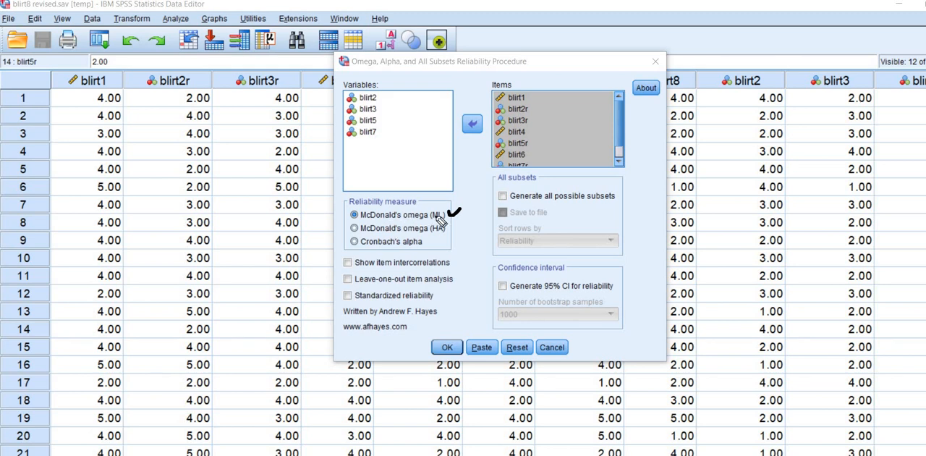
pyautogui.moveTo(446, 223)
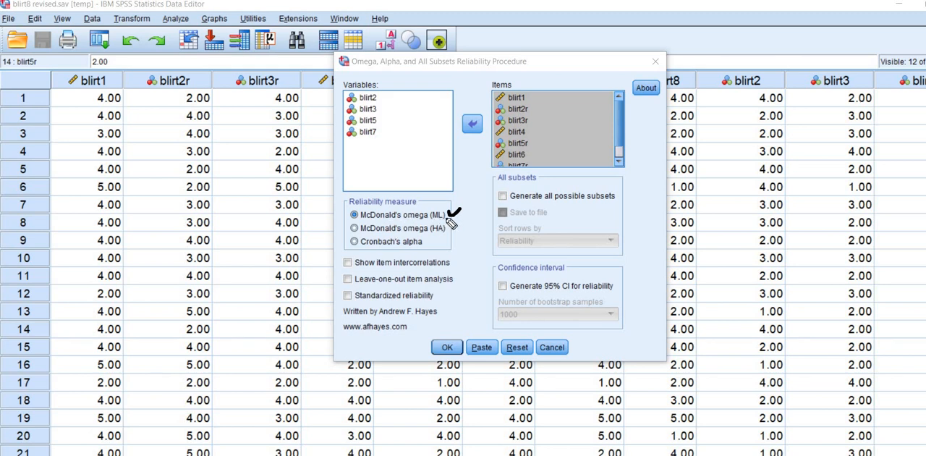
pyautogui.moveTo(440, 228)
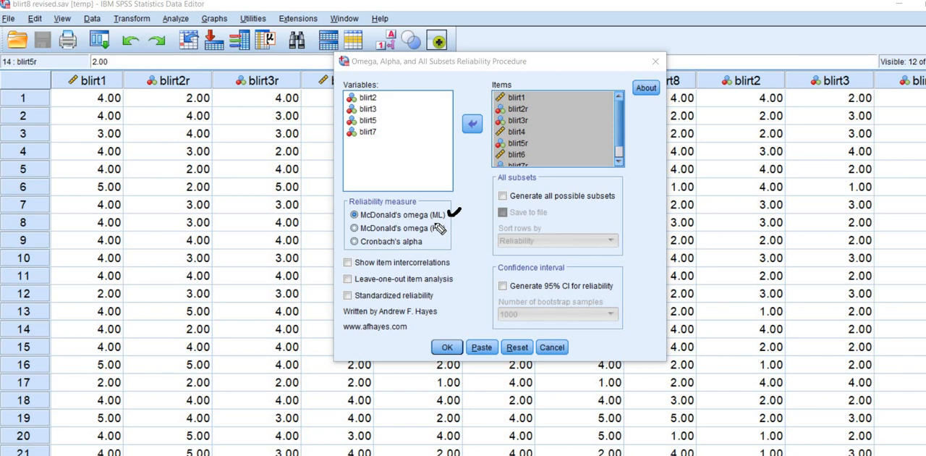
pyautogui.moveTo(440, 229)
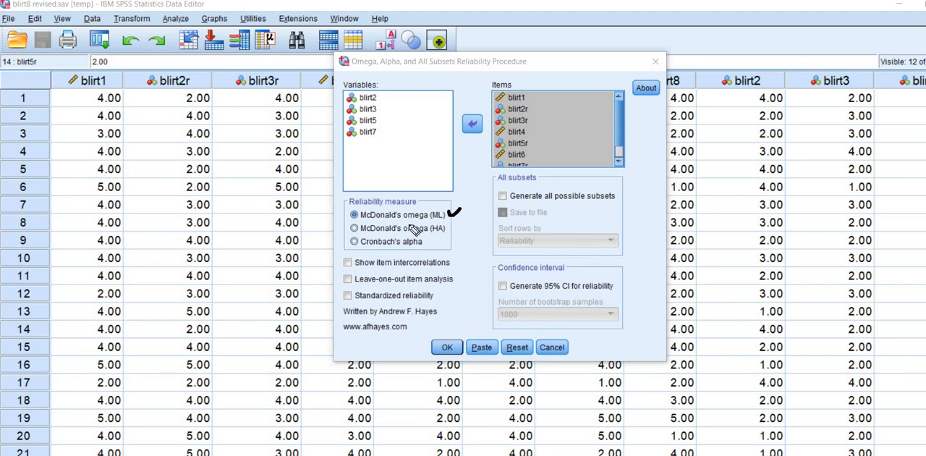
pyautogui.moveTo(452, 225)
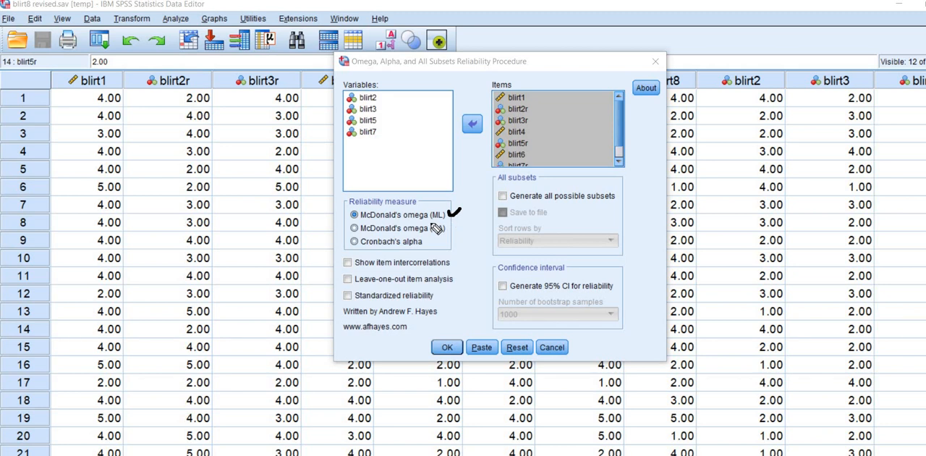
pyautogui.moveTo(432, 229)
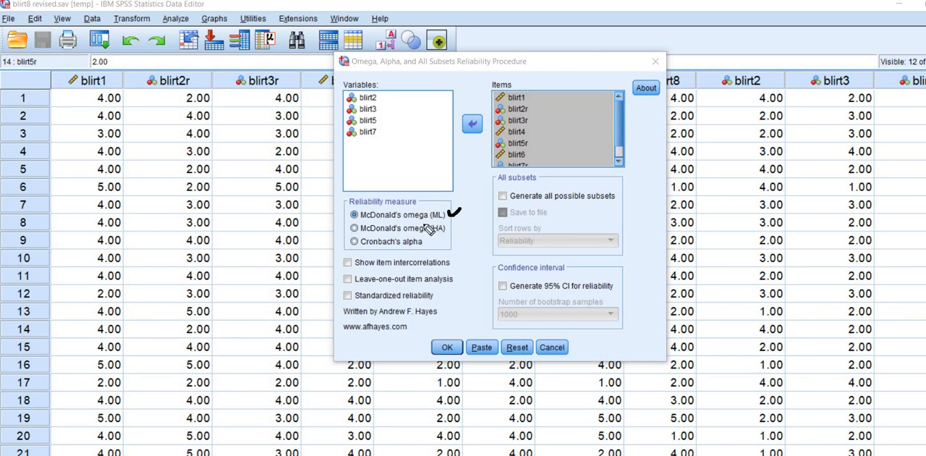
pyautogui.moveTo(458, 226)
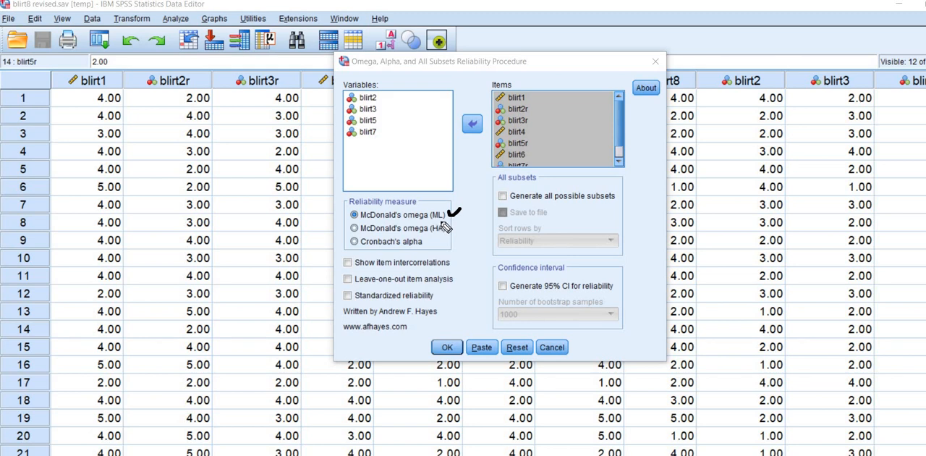
pyautogui.moveTo(437, 226)
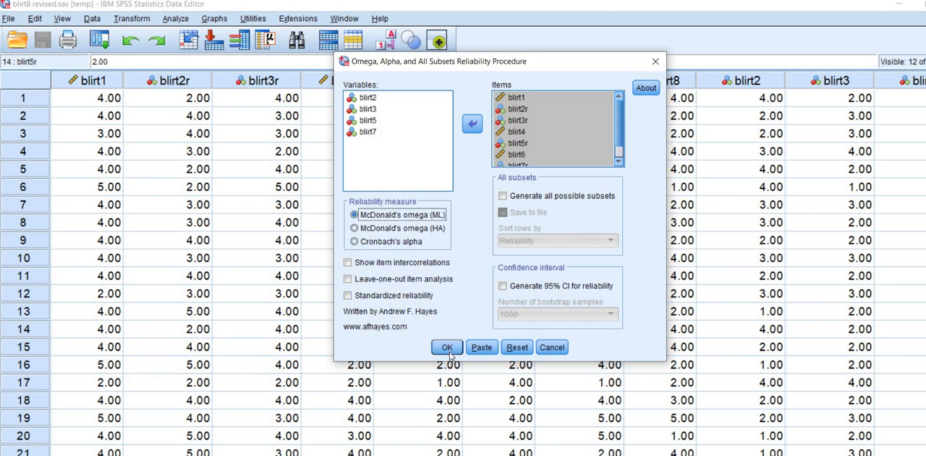
pyautogui.click(445, 348)
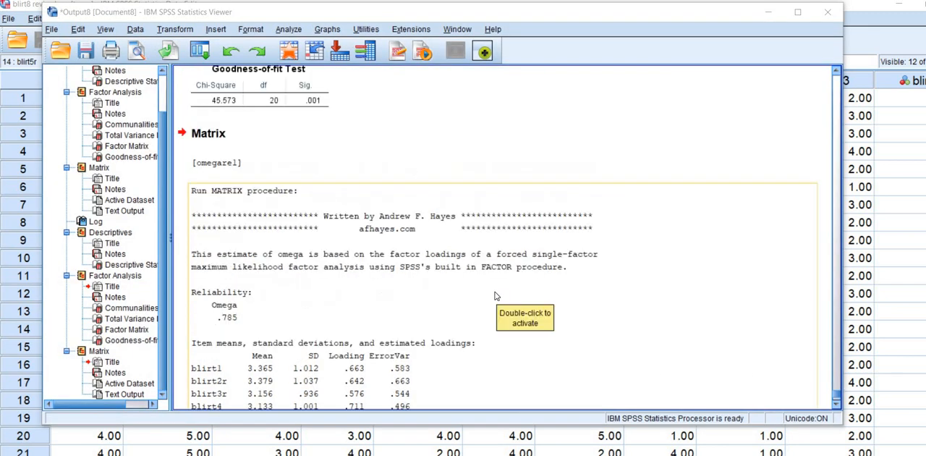
# Scroll the Output Viewer past the Factor Matrix to the Omega .785 report with loadings and error variances.
pyautogui.scroll(3)
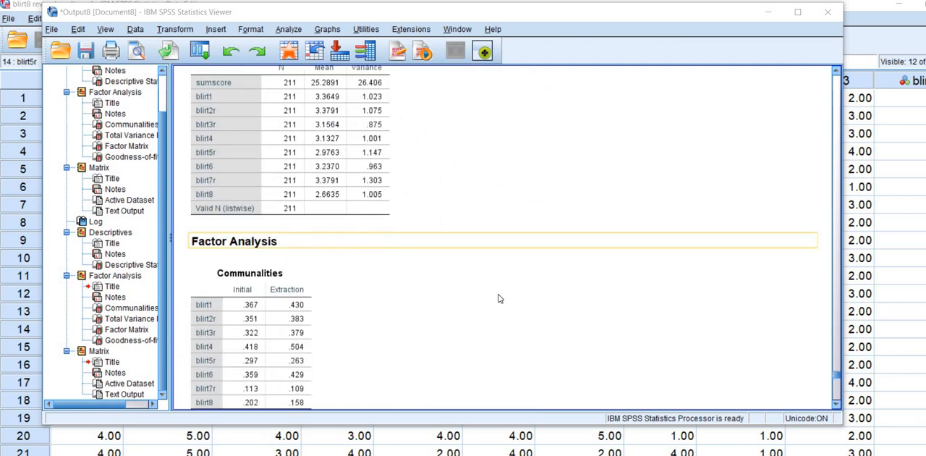
pyautogui.scroll(-3)
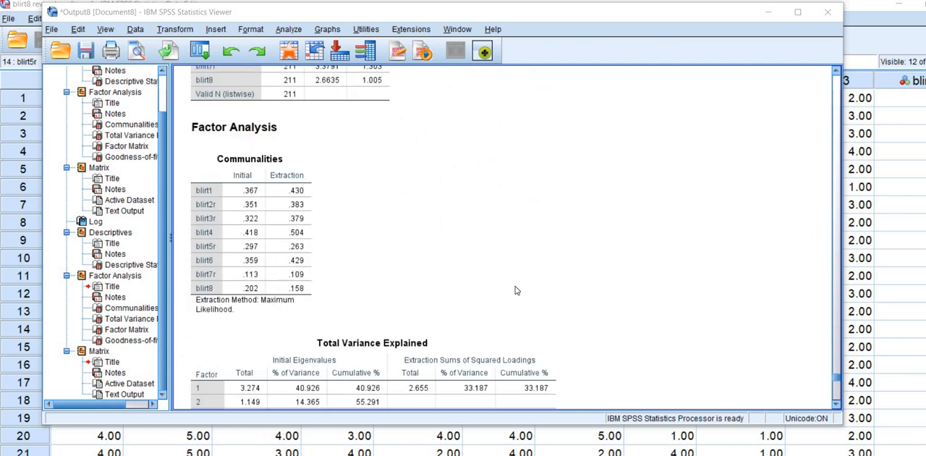
pyautogui.scroll(-3)
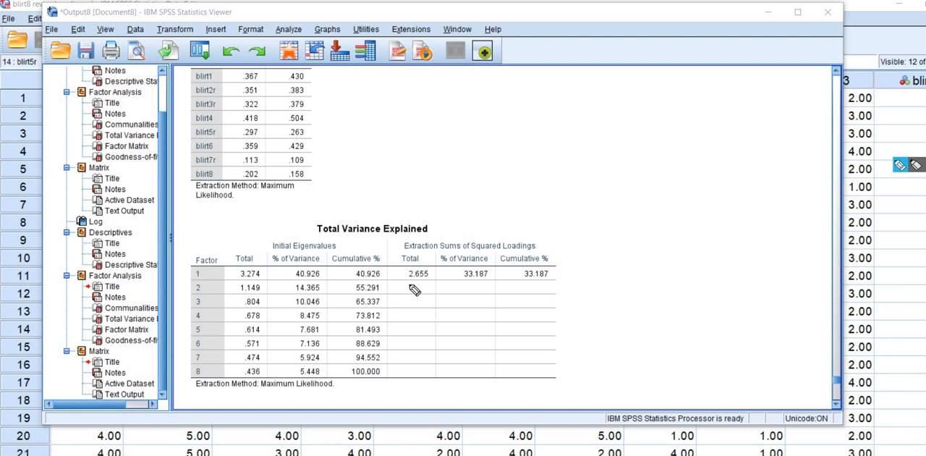
pyautogui.moveTo(405, 290)
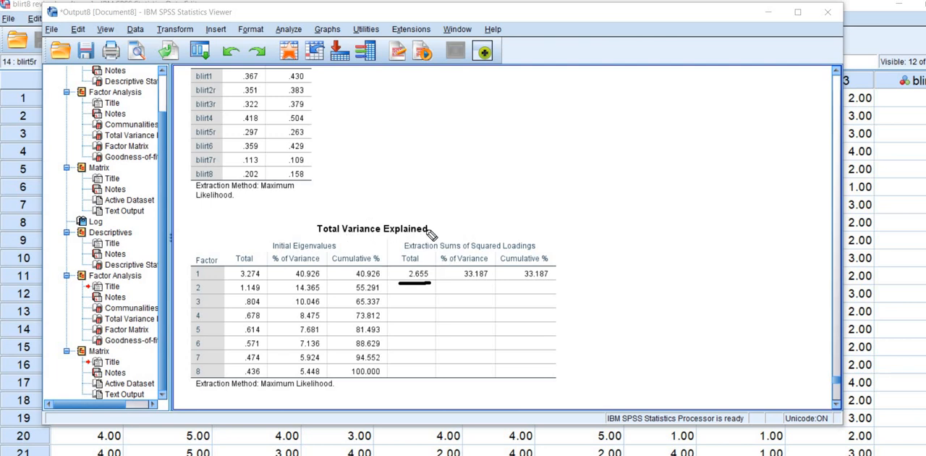
pyautogui.moveTo(423, 290)
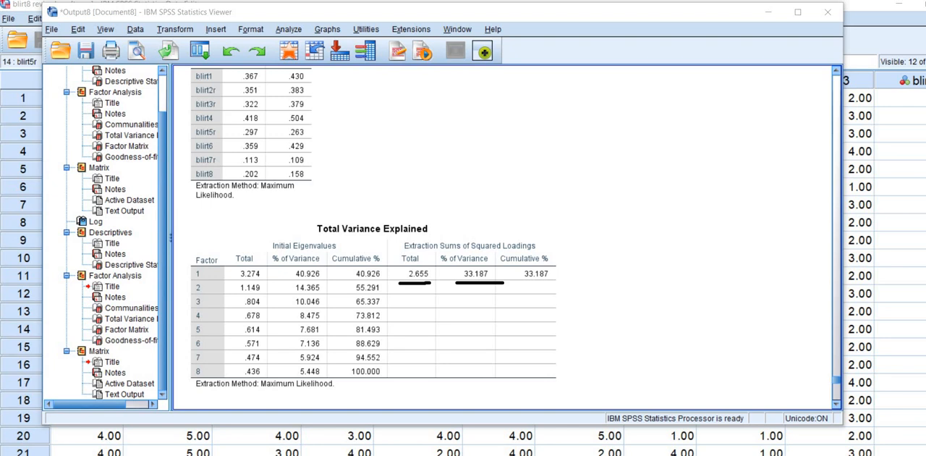
pyautogui.scroll(3)
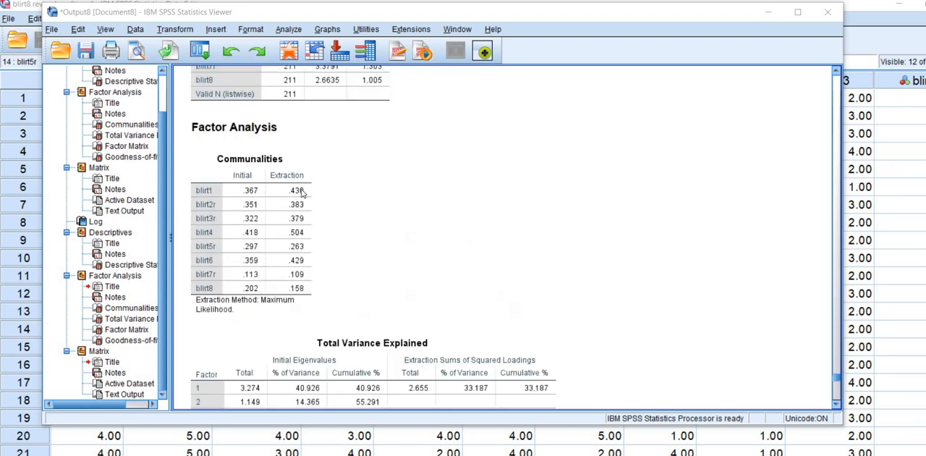
pyautogui.moveTo(644, 240)
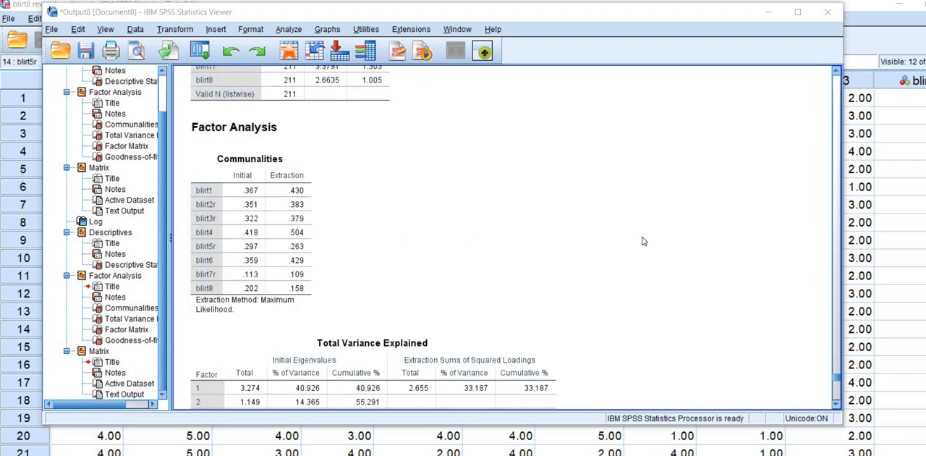
pyautogui.scroll(-3)
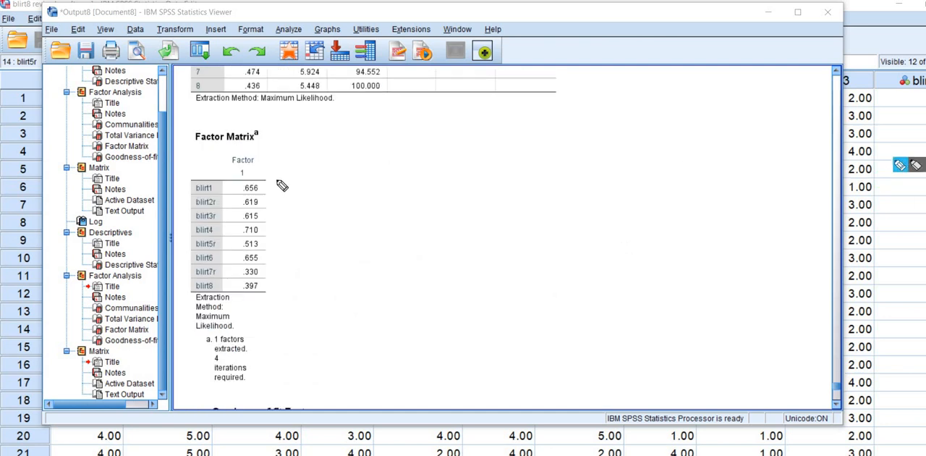
pyautogui.moveTo(281, 181); pyautogui.dragTo(276, 261)
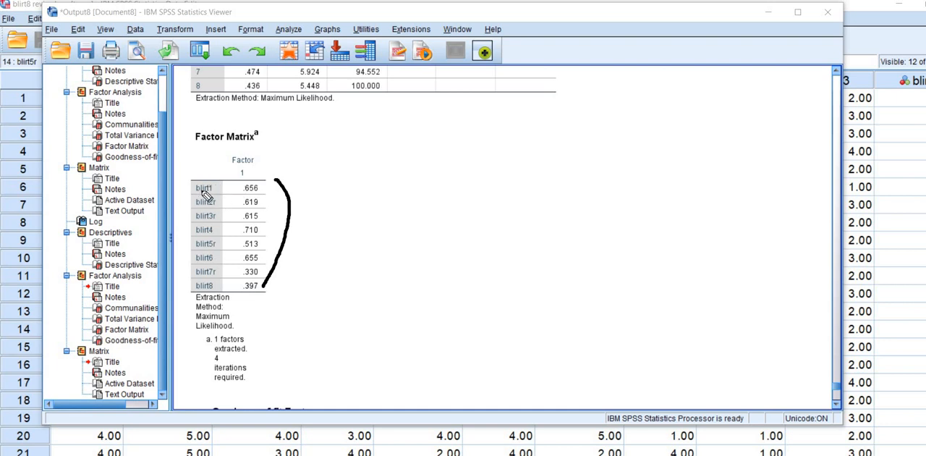
pyautogui.moveTo(206, 197)
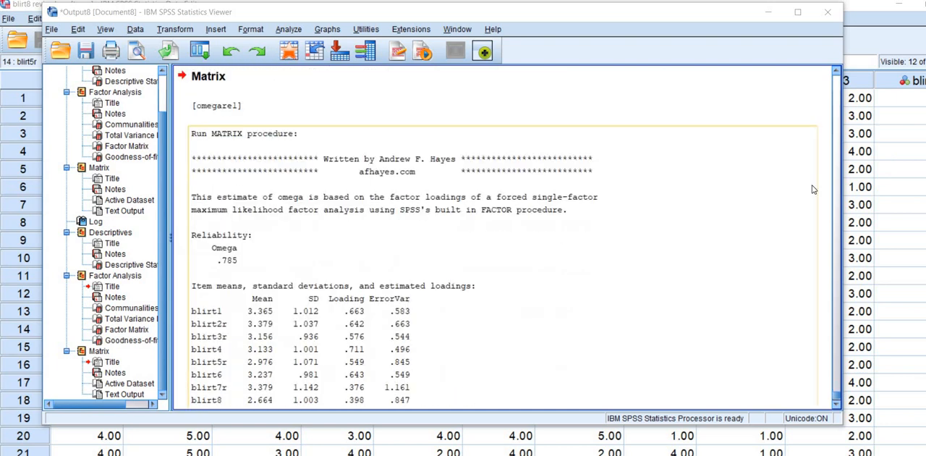
pyautogui.scroll(-3)
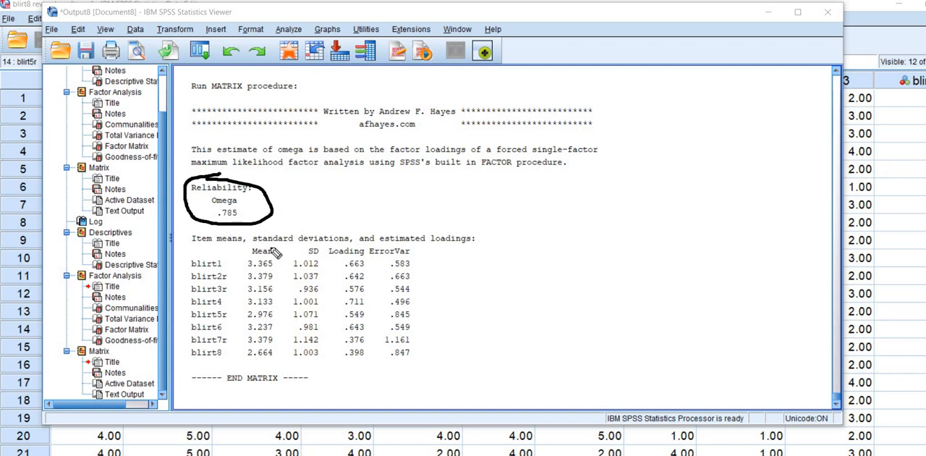
pyautogui.moveTo(258, 262)
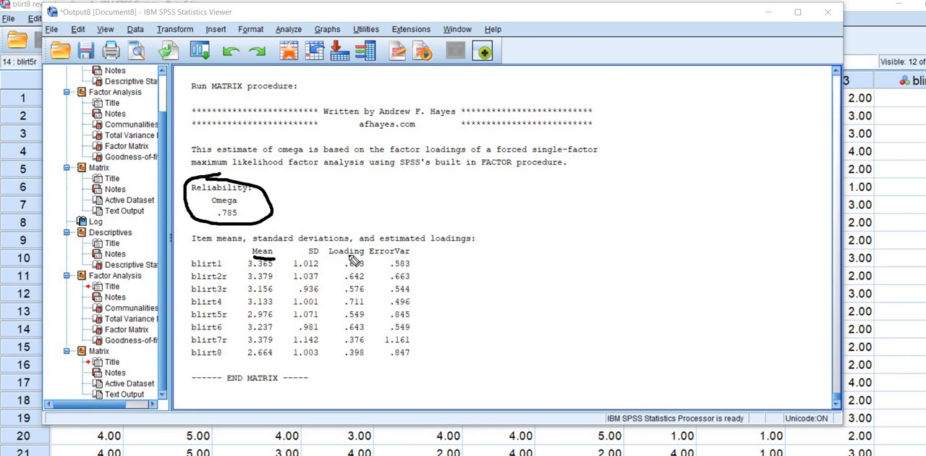
pyautogui.moveTo(355, 262)
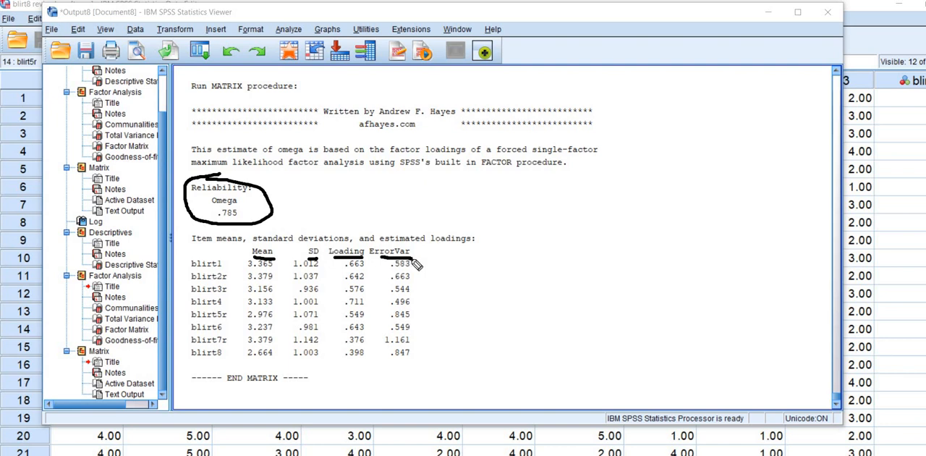
pyautogui.moveTo(478, 260)
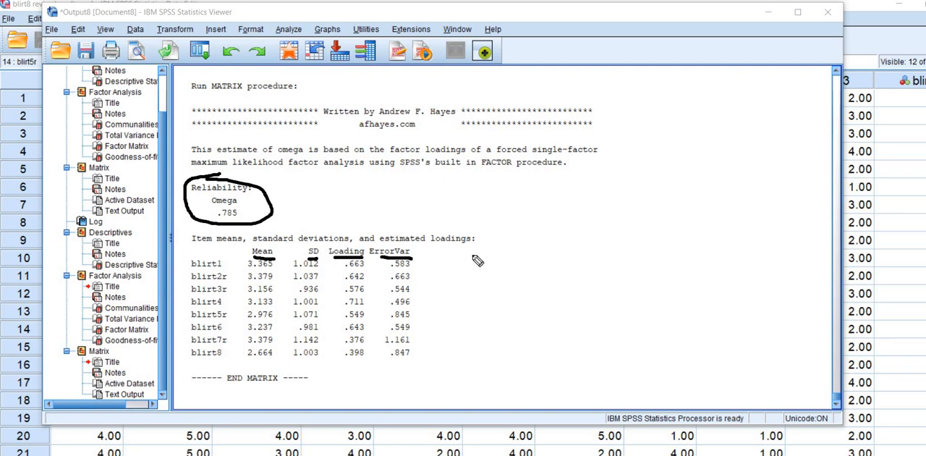
pyautogui.moveTo(427, 253)
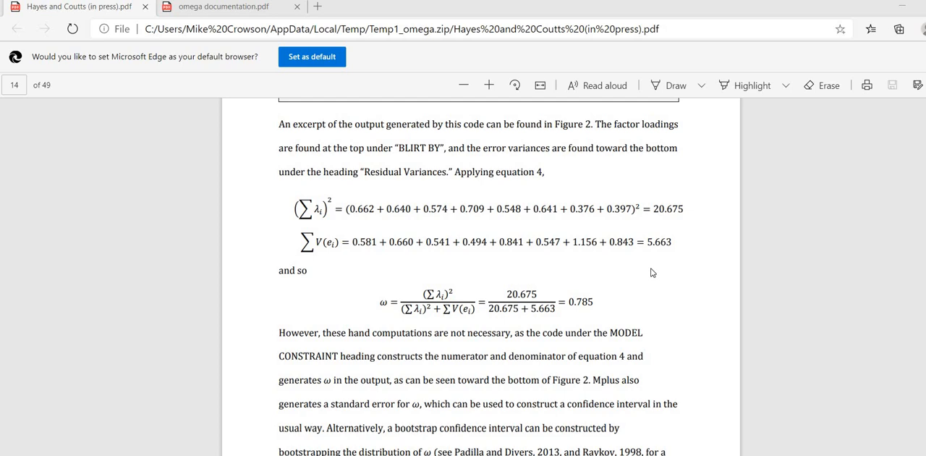
pyautogui.moveTo(904, 171)
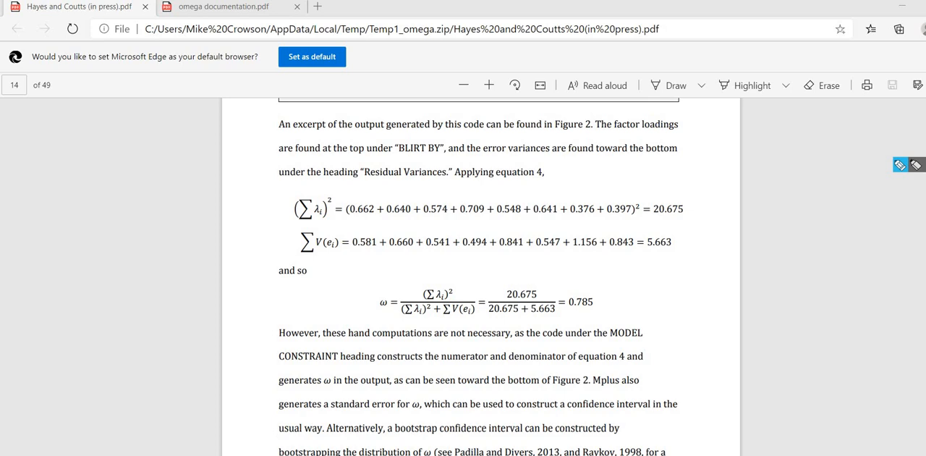
pyautogui.moveTo(122, 68)
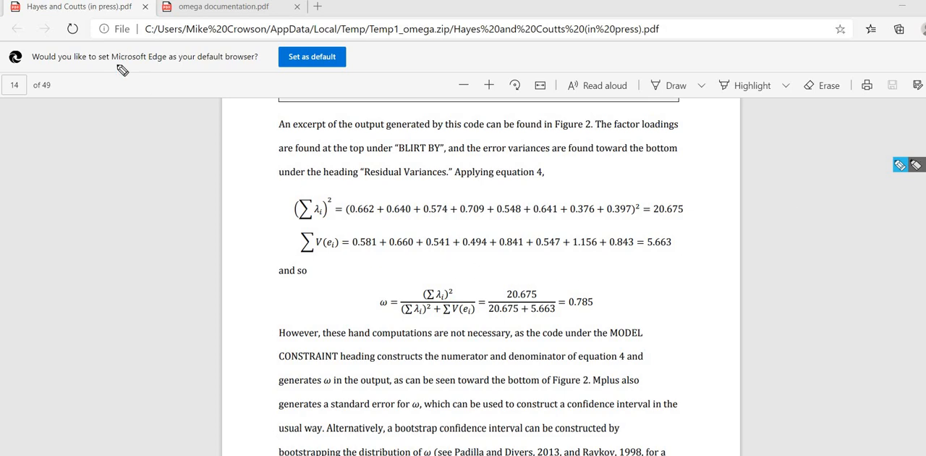
pyautogui.moveTo(365, 330)
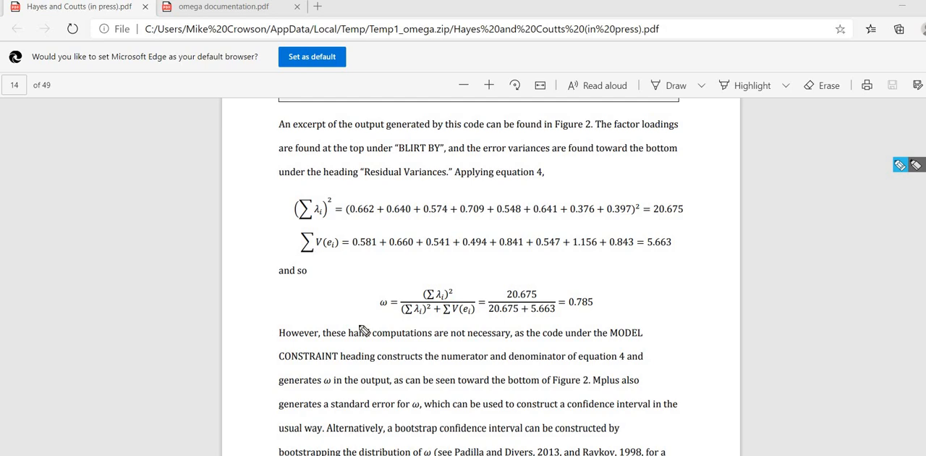
pyautogui.moveTo(388, 322)
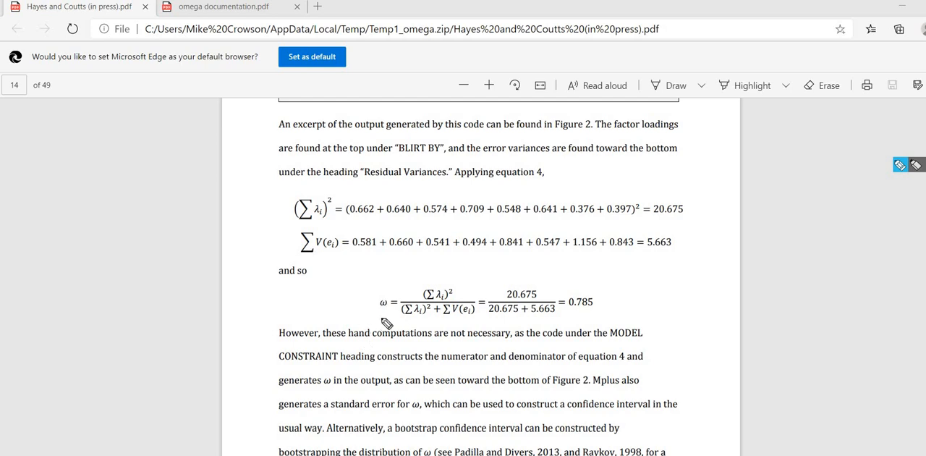
pyautogui.moveTo(437, 298)
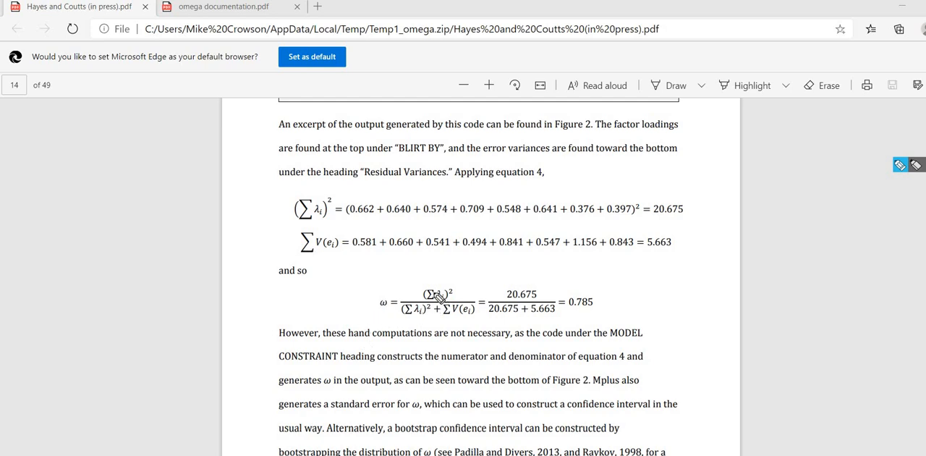
pyautogui.moveTo(437, 288)
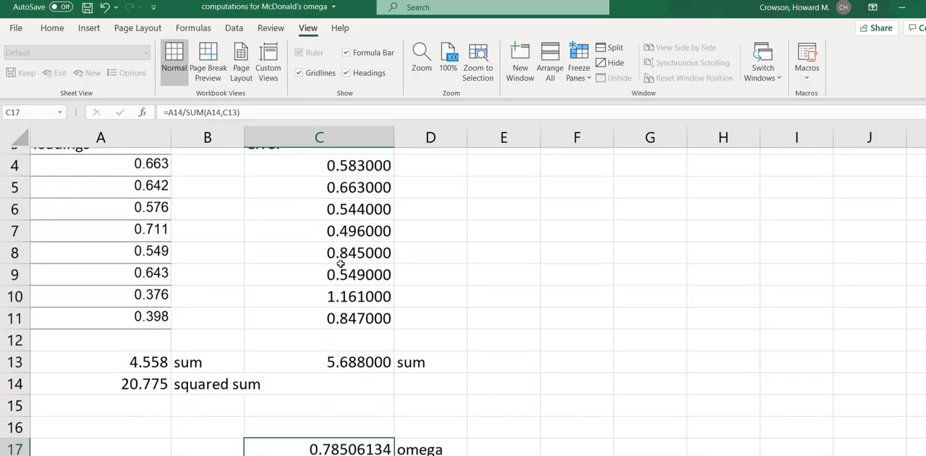
pyautogui.scroll(3)
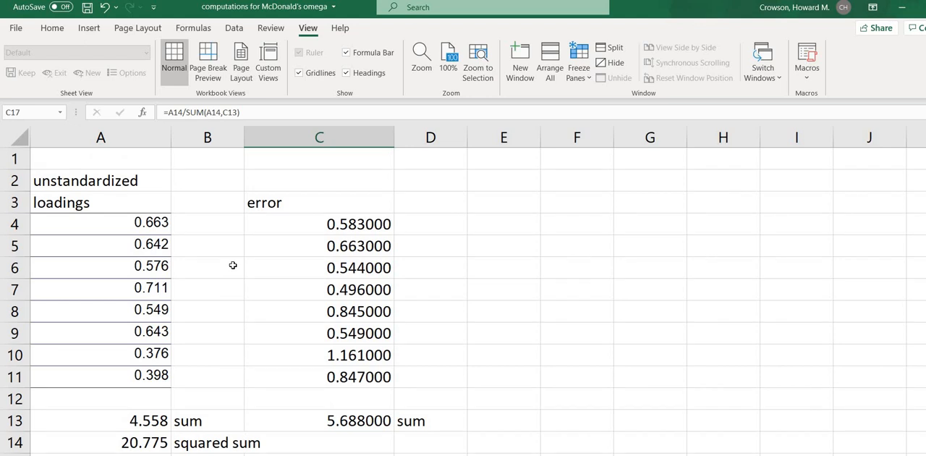
pyautogui.moveTo(129, 226)
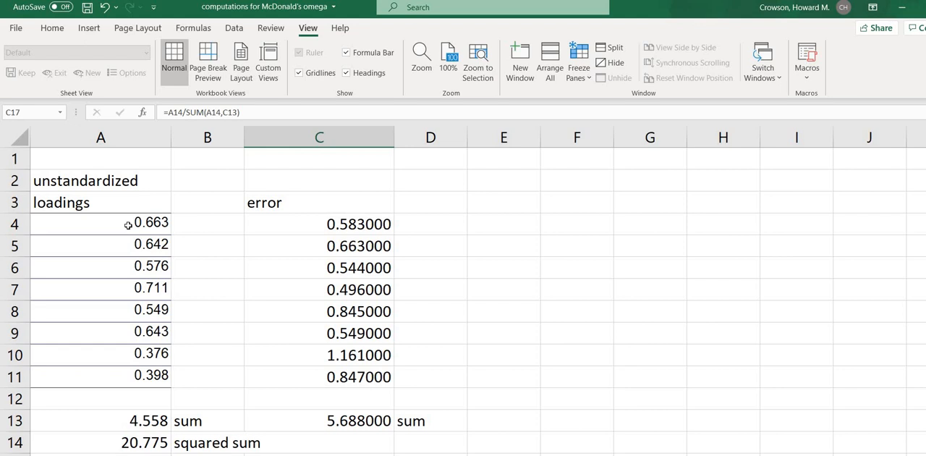
pyautogui.moveTo(101, 223); pyautogui.dragTo(101, 288)
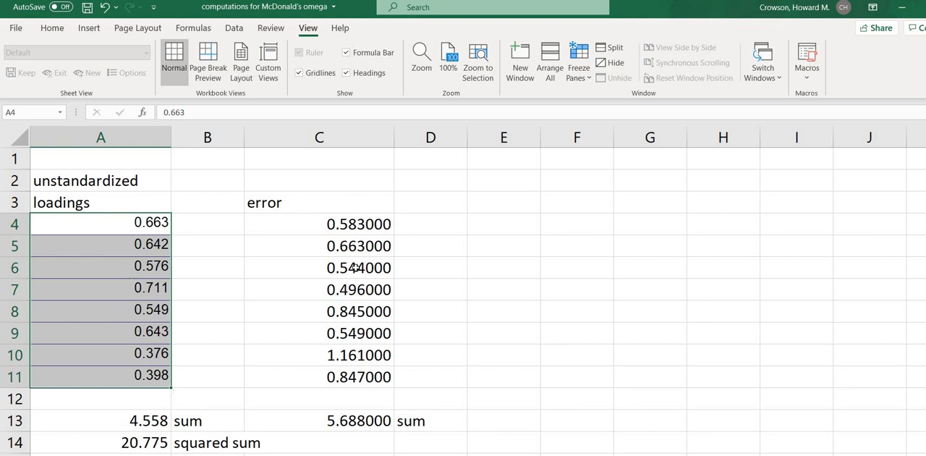
pyautogui.click(318, 223)
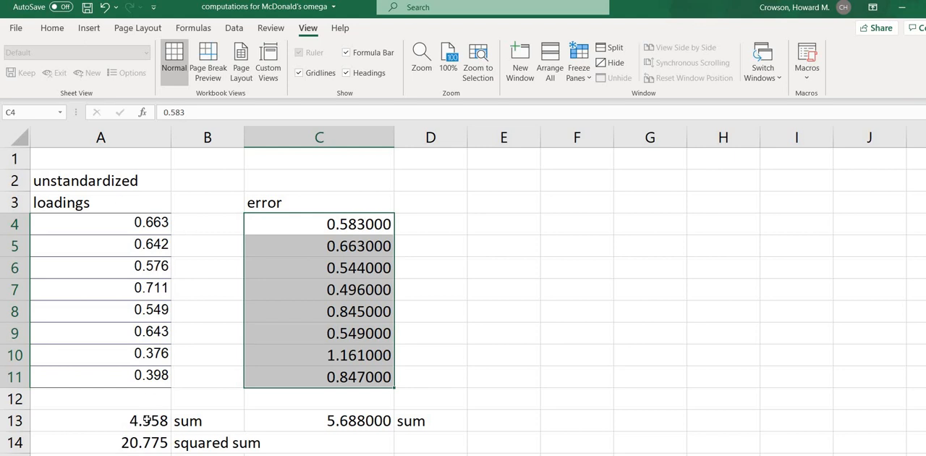
pyautogui.click(148, 420)
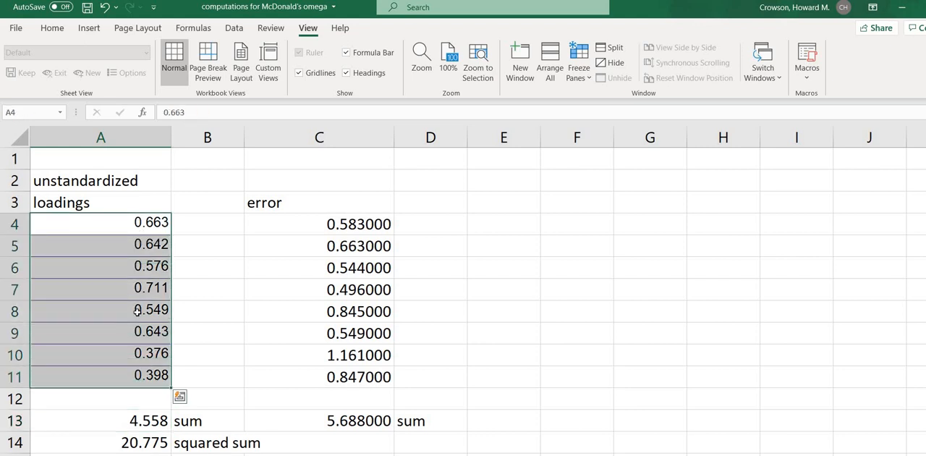
pyautogui.click(101, 443)
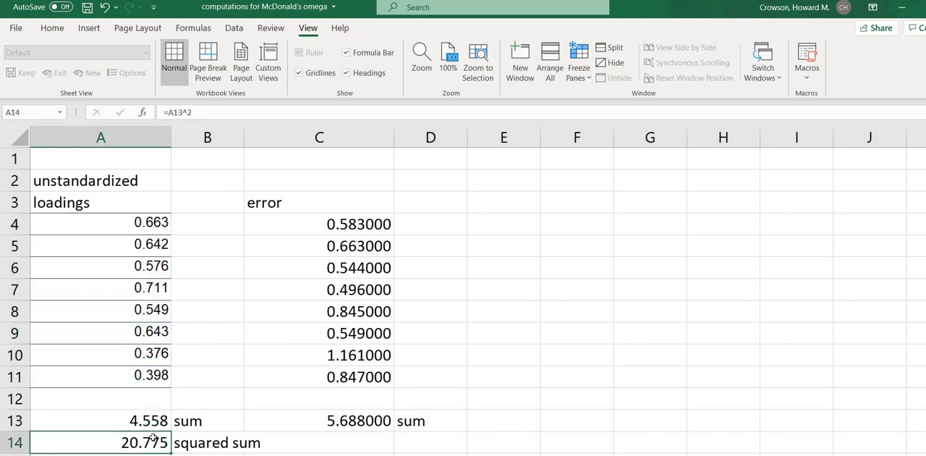
pyautogui.moveTo(478, 283)
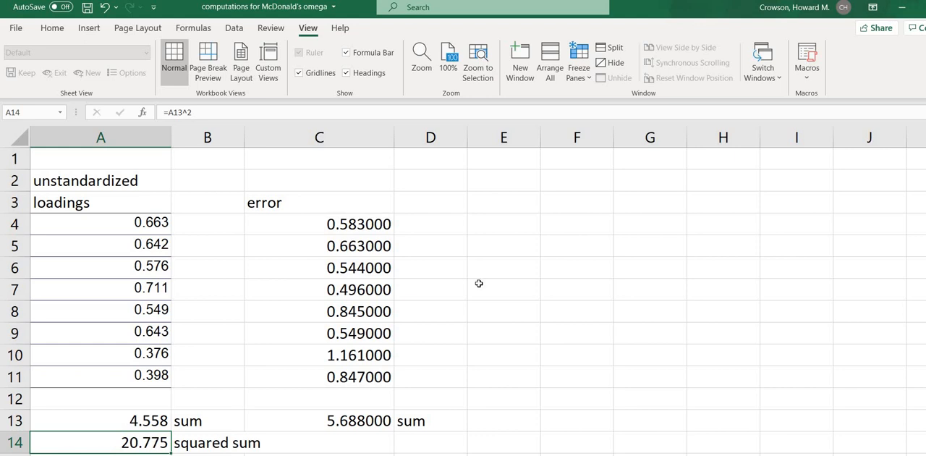
pyautogui.moveTo(350, 224)
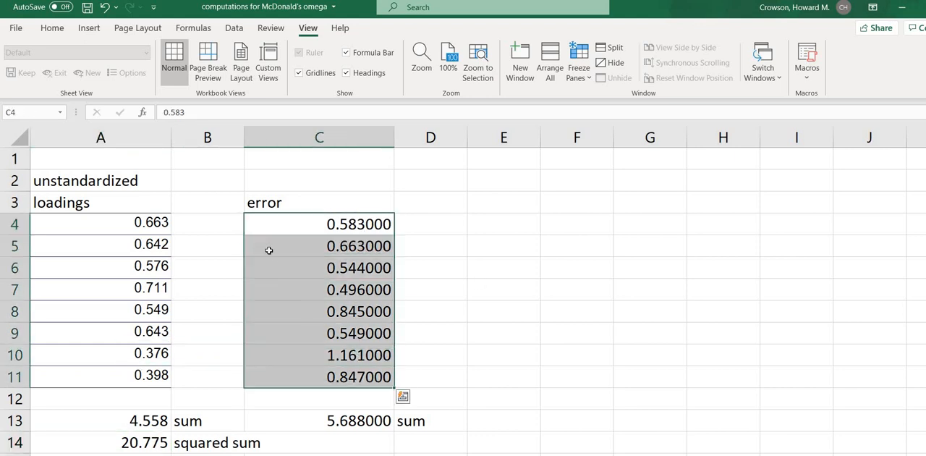
pyautogui.moveTo(373, 412)
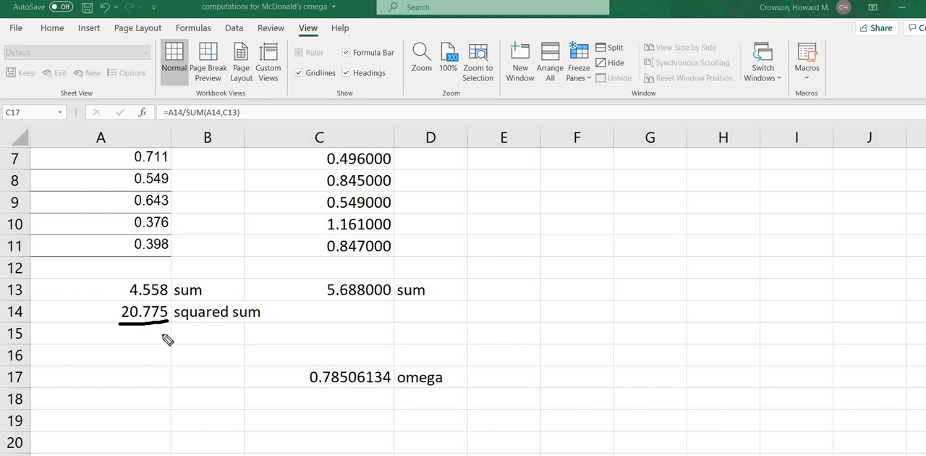
pyautogui.moveTo(340, 297)
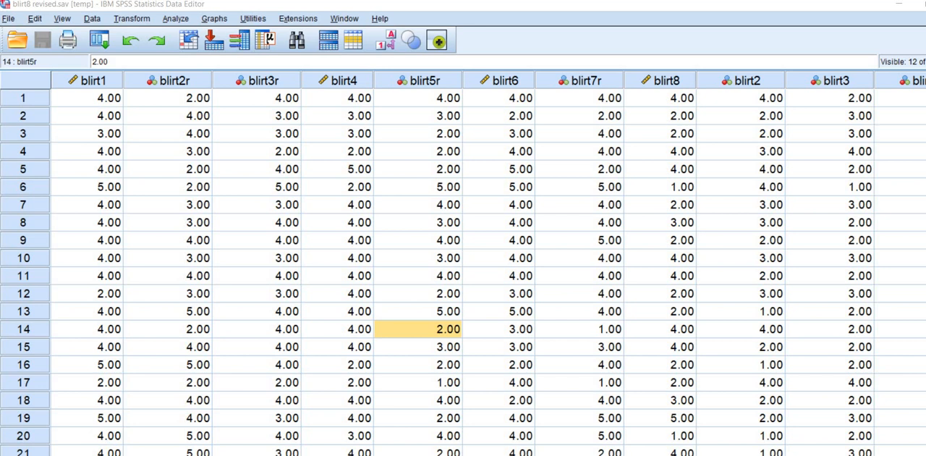
pyautogui.moveTo(241, 78)
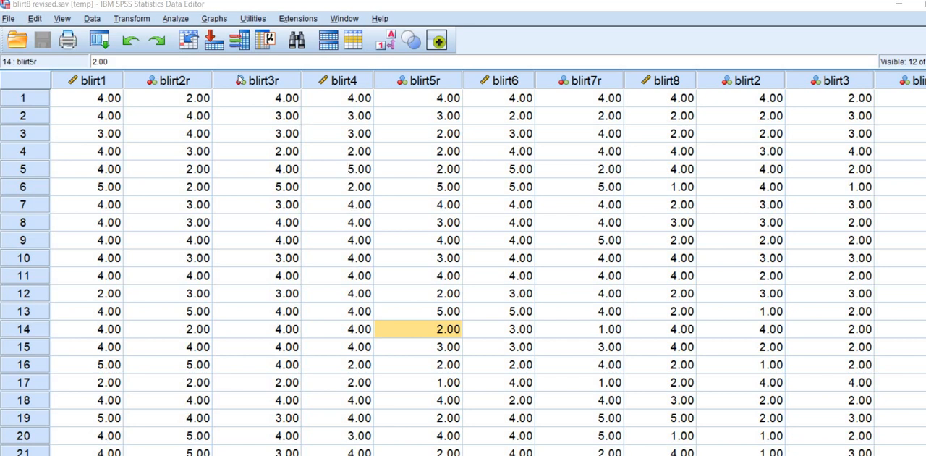
pyautogui.moveTo(268, 267)
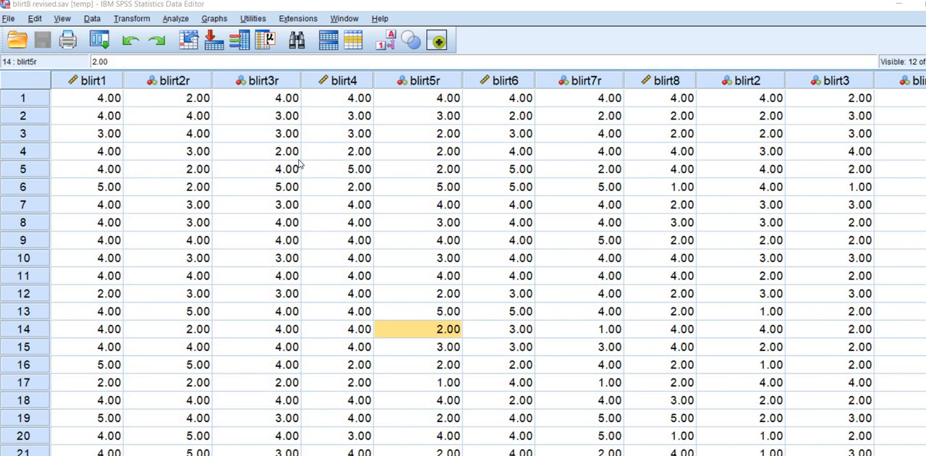
pyautogui.moveTo(242, 134)
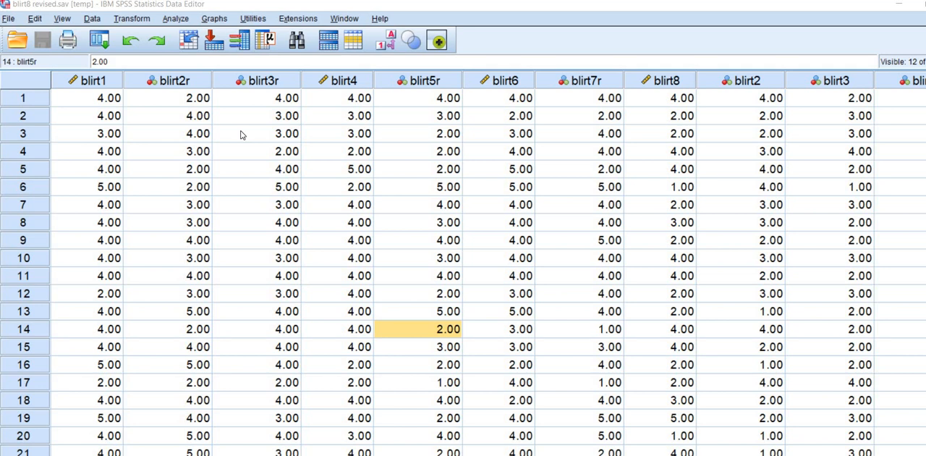
pyautogui.moveTo(287, 113)
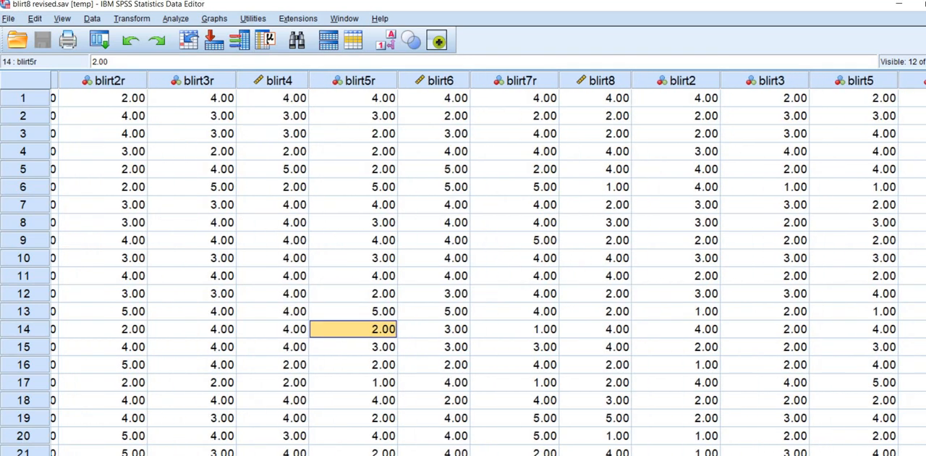
pyautogui.hscroll(3)
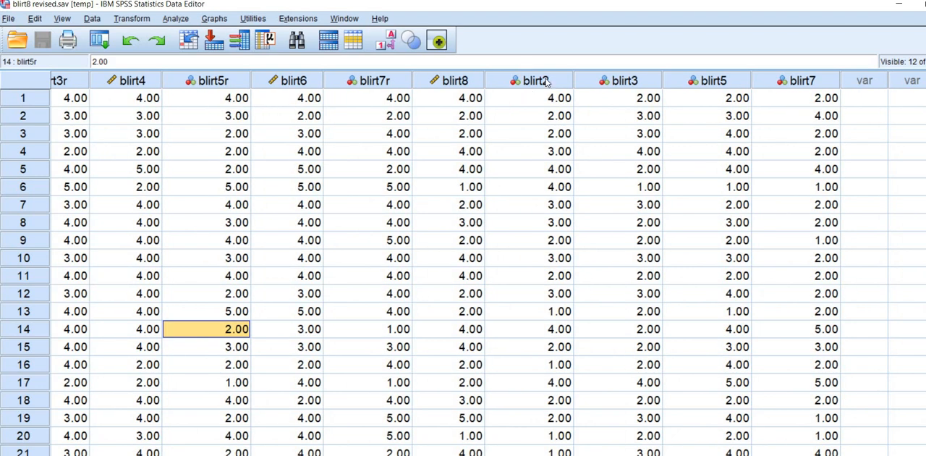
pyautogui.moveTo(673, 90)
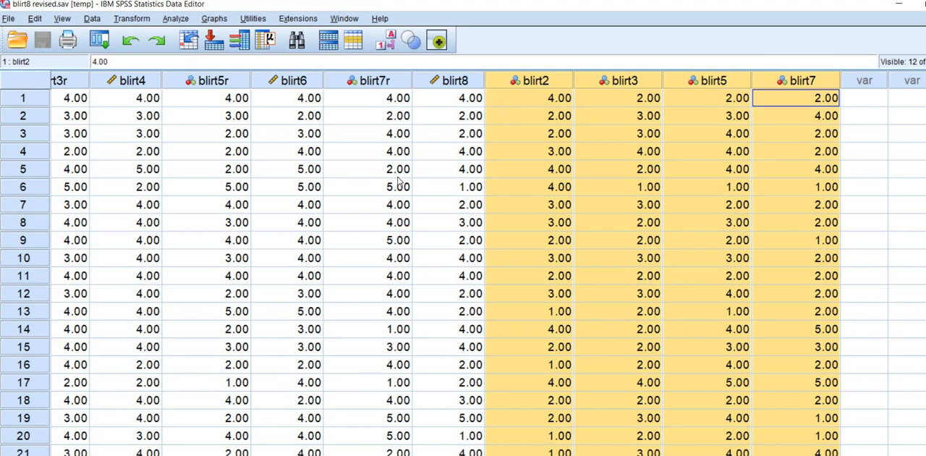
pyautogui.moveTo(775, 98)
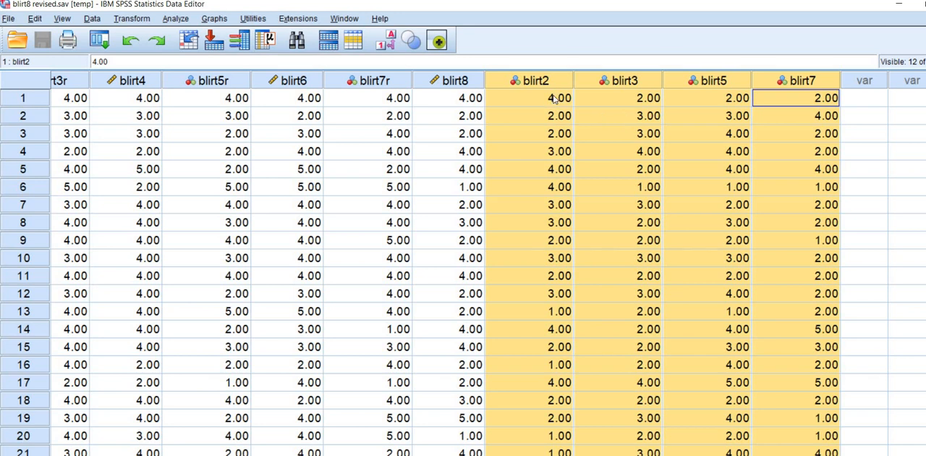
pyautogui.moveTo(544, 93)
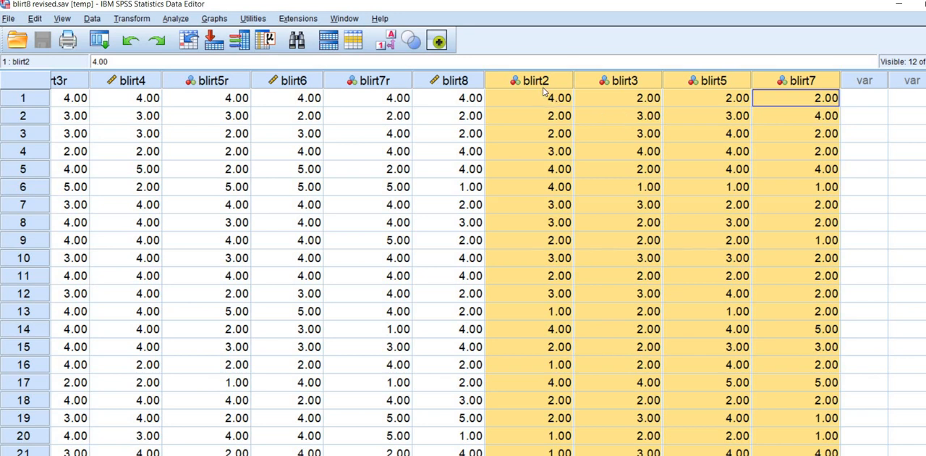
pyautogui.moveTo(194, 20)
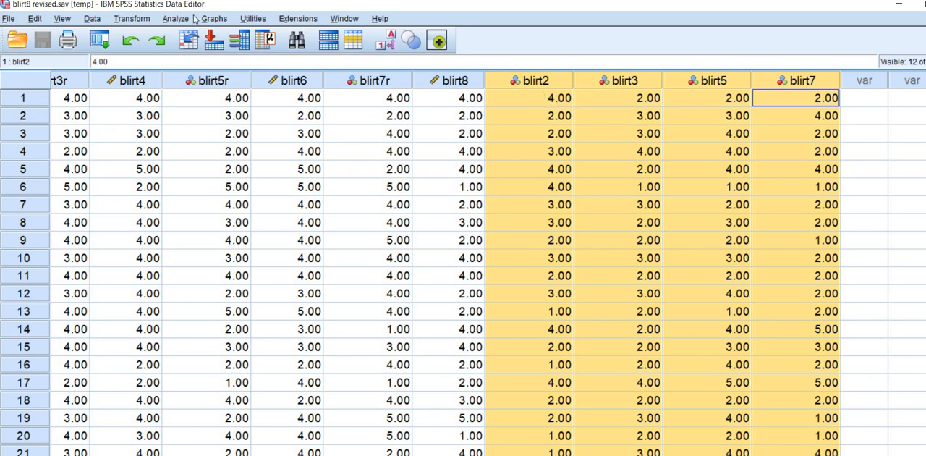
# Reopen the omega procedure and remove the reversed items blirt2r, blirt3r, blirt5r, blirt7r.
pyautogui.click(175, 17)
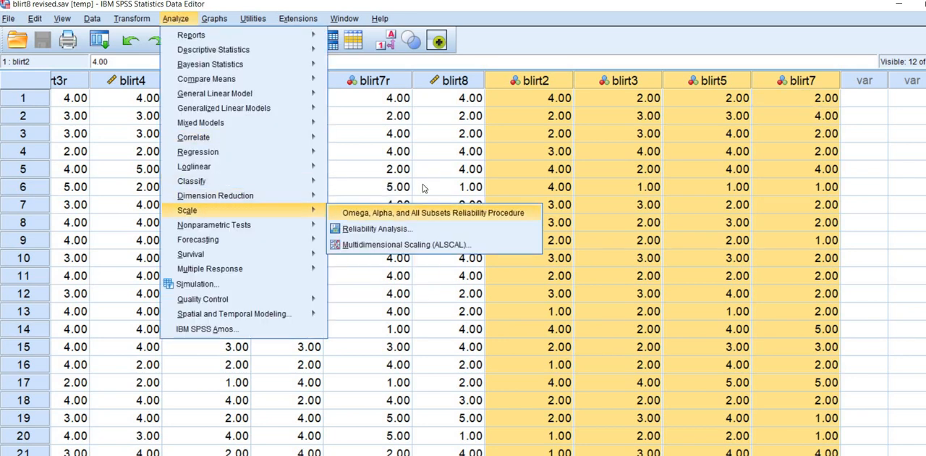
pyautogui.click(431, 211)
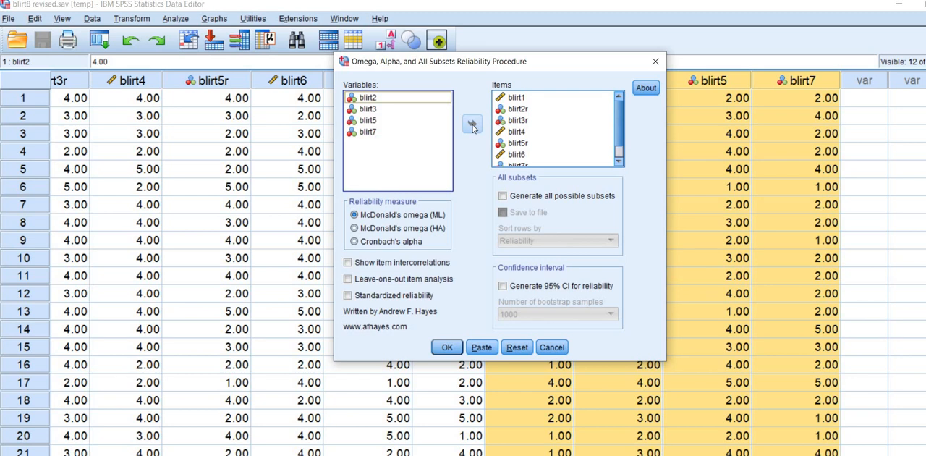
pyautogui.click(471, 123)
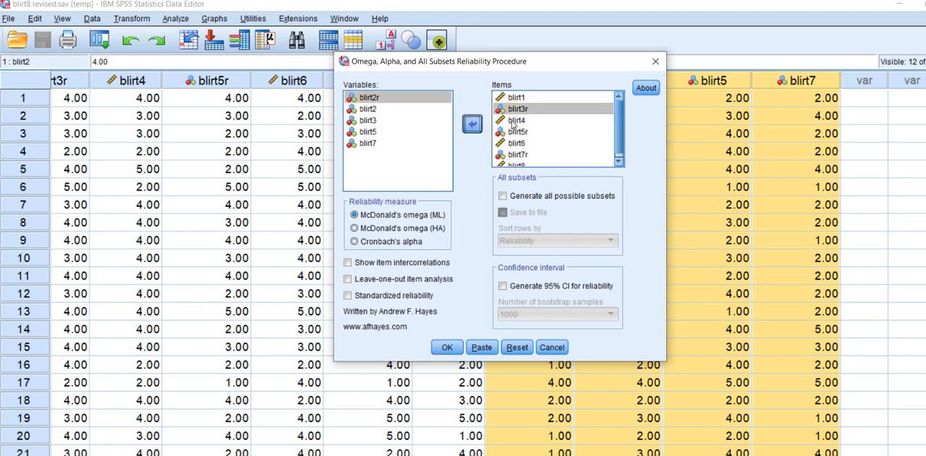
pyautogui.click(472, 125)
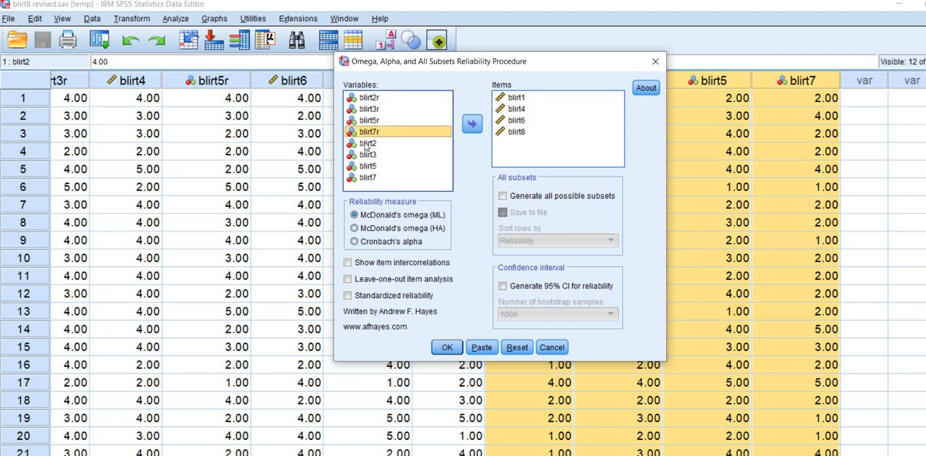
# Add unreversed blirt2, blirt3, blirt5, blirt7 and run omega, yielding .013.
pyautogui.click(368, 142)
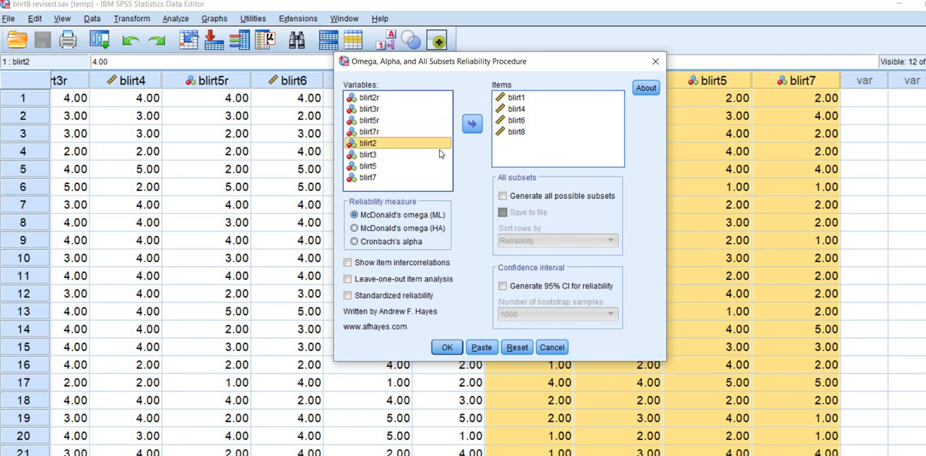
pyautogui.click(472, 123)
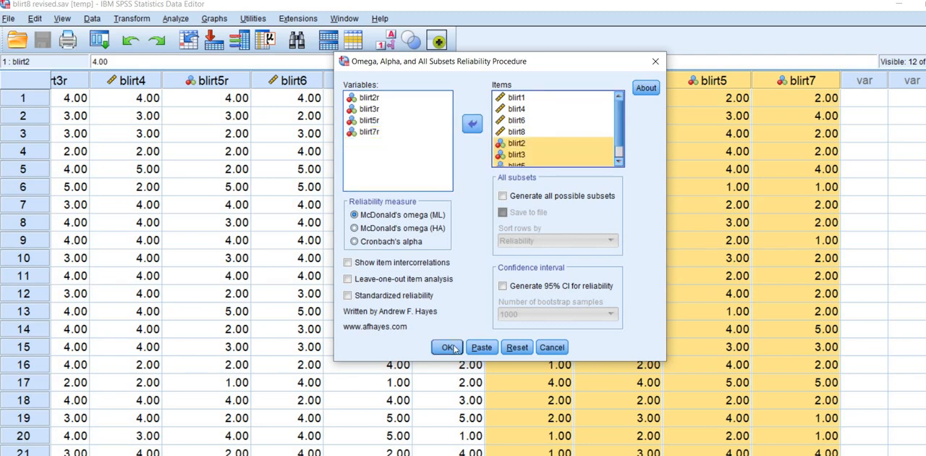
pyautogui.click(448, 348)
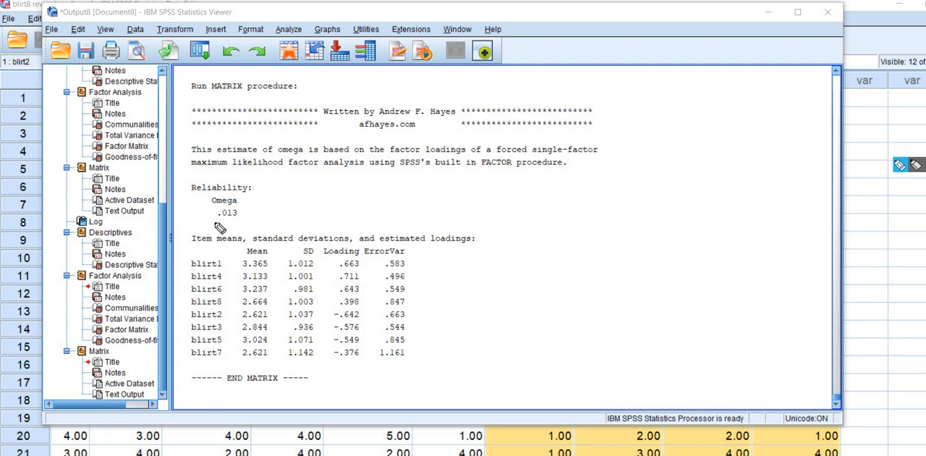
pyautogui.moveTo(215, 220); pyautogui.dragTo(247, 210)
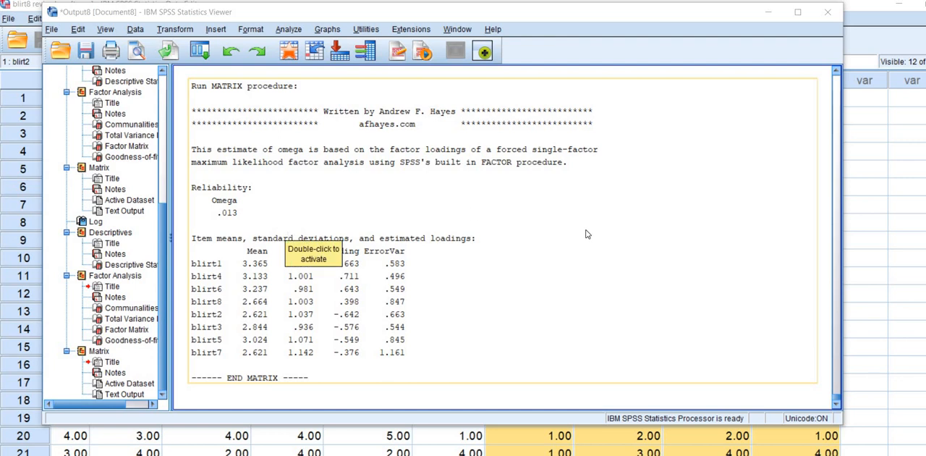
pyautogui.moveTo(263, 434)
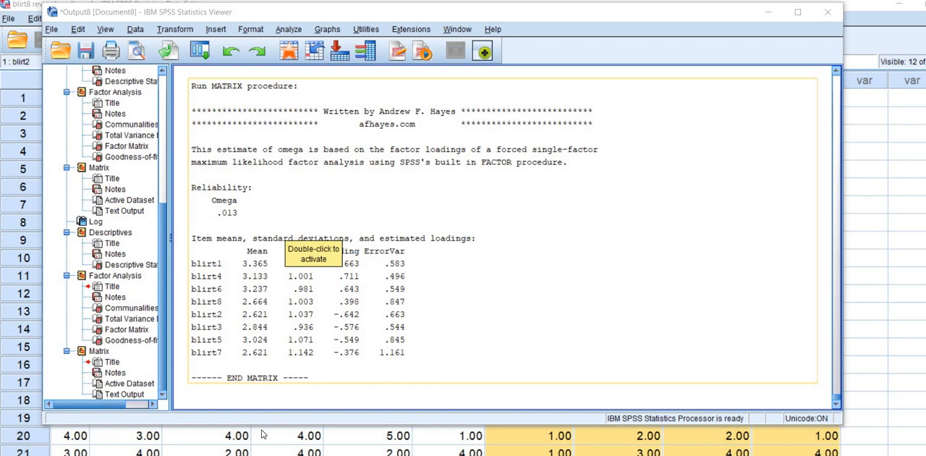
pyautogui.moveTo(266, 441)
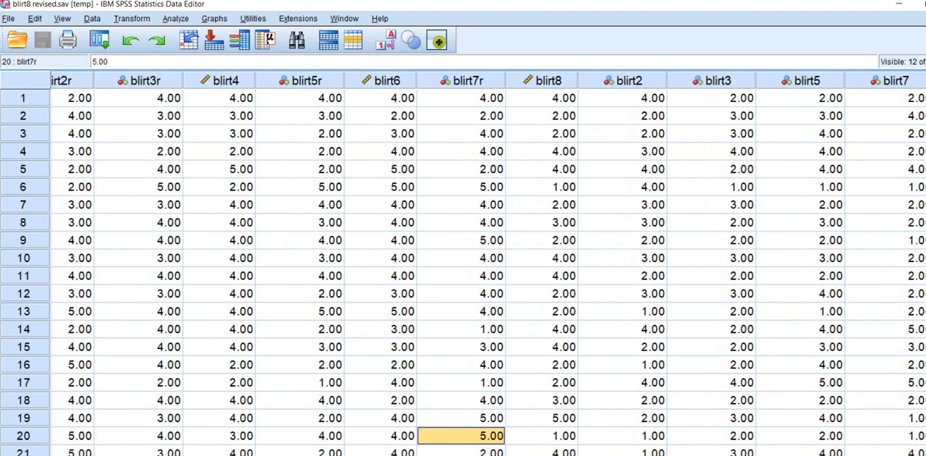
# Return from the Output Viewer to the blirt data grid.
pyautogui.hscroll(3)
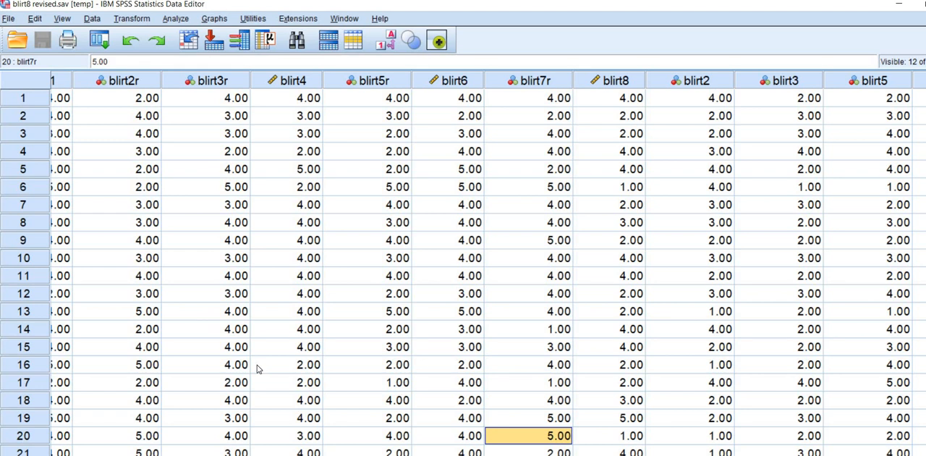
pyautogui.moveTo(201, 411)
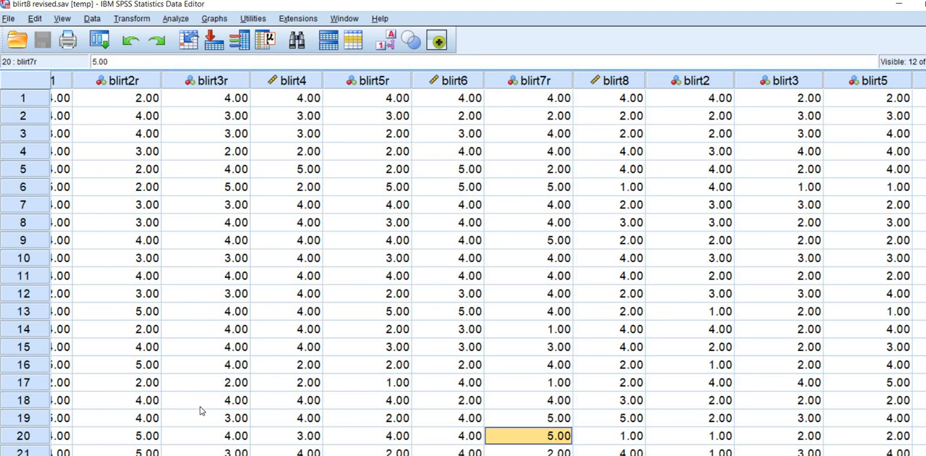